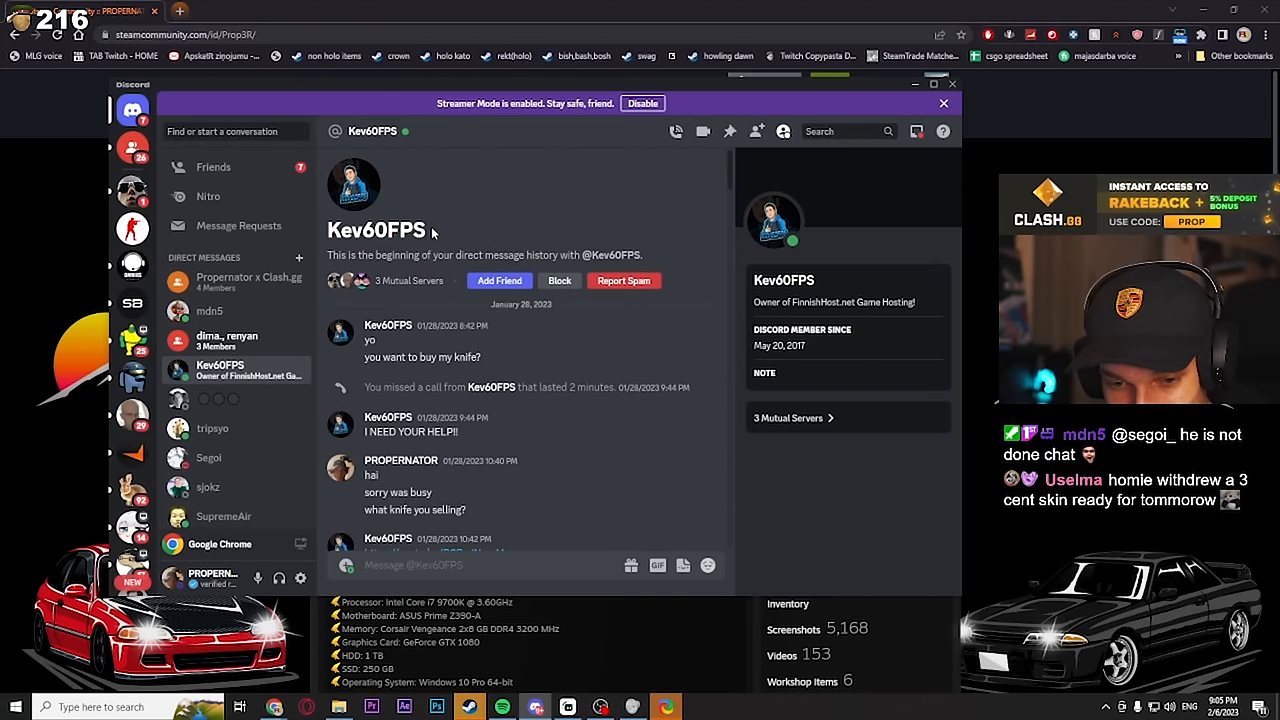
{"action": "mouse_move", "coordinate": [496, 362]}
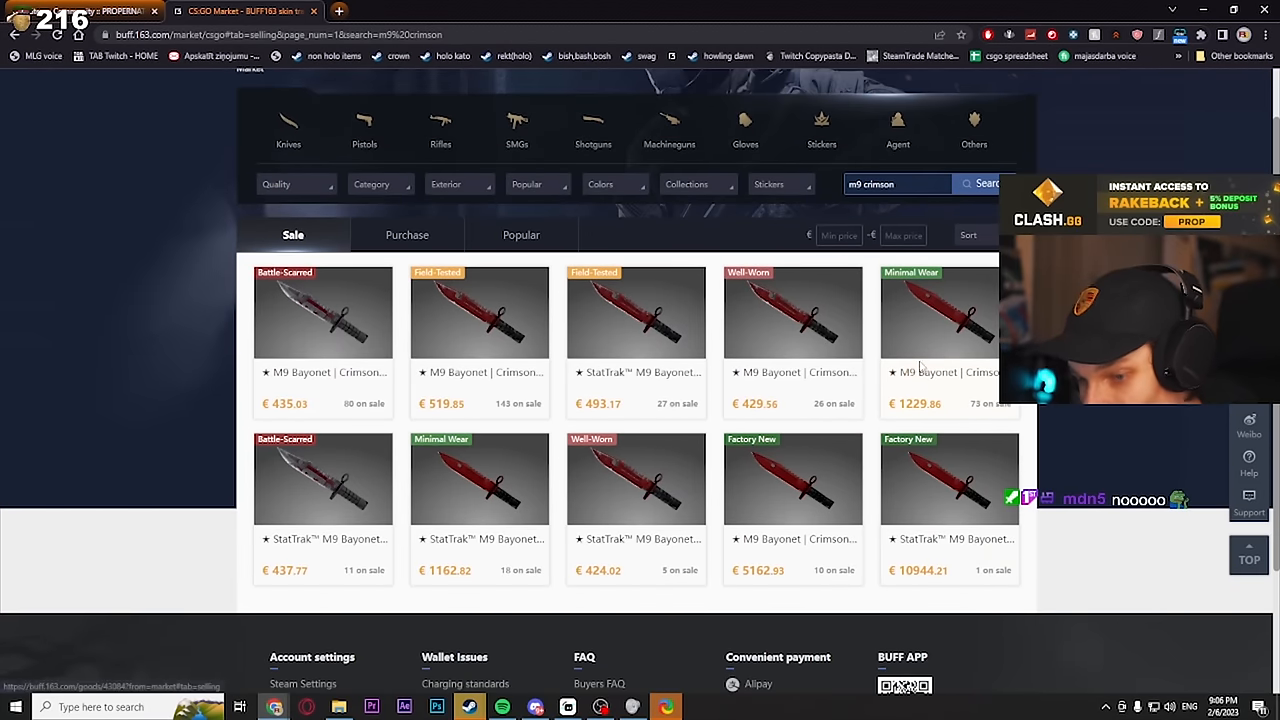
{"action": "mouse_move", "coordinate": [416, 612]}
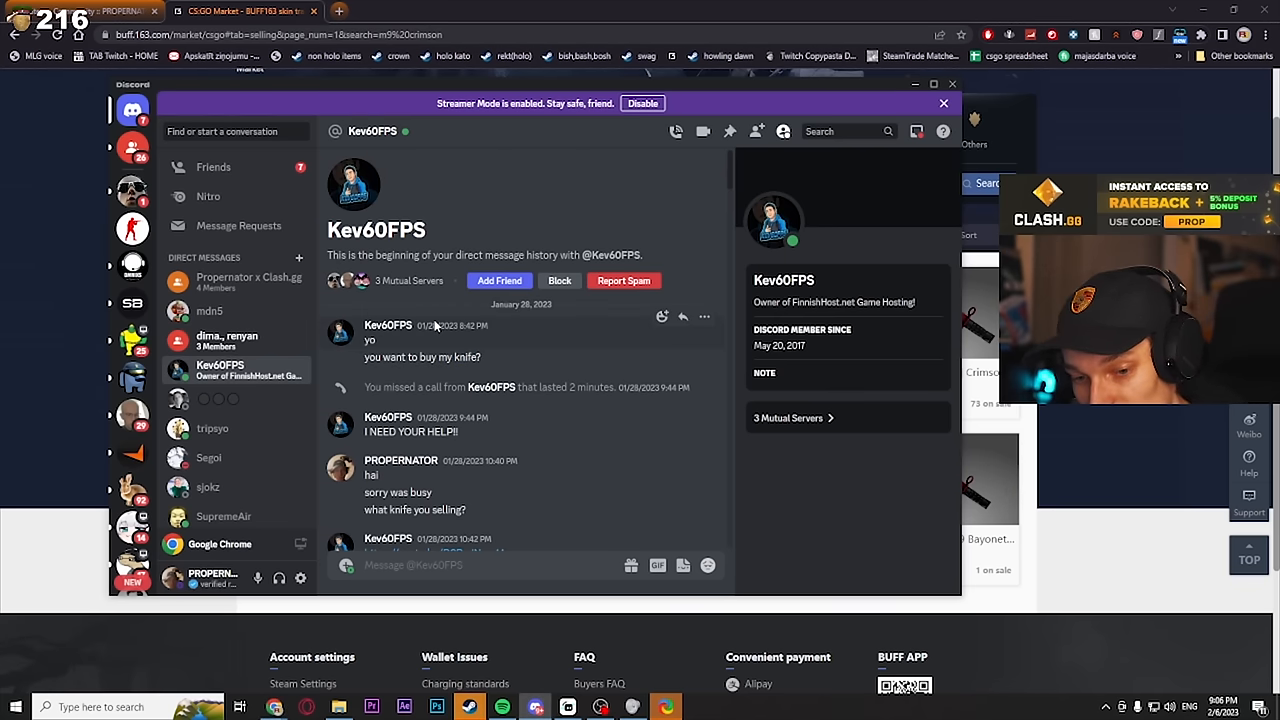
{"action": "mouse_move", "coordinate": [478, 348]}
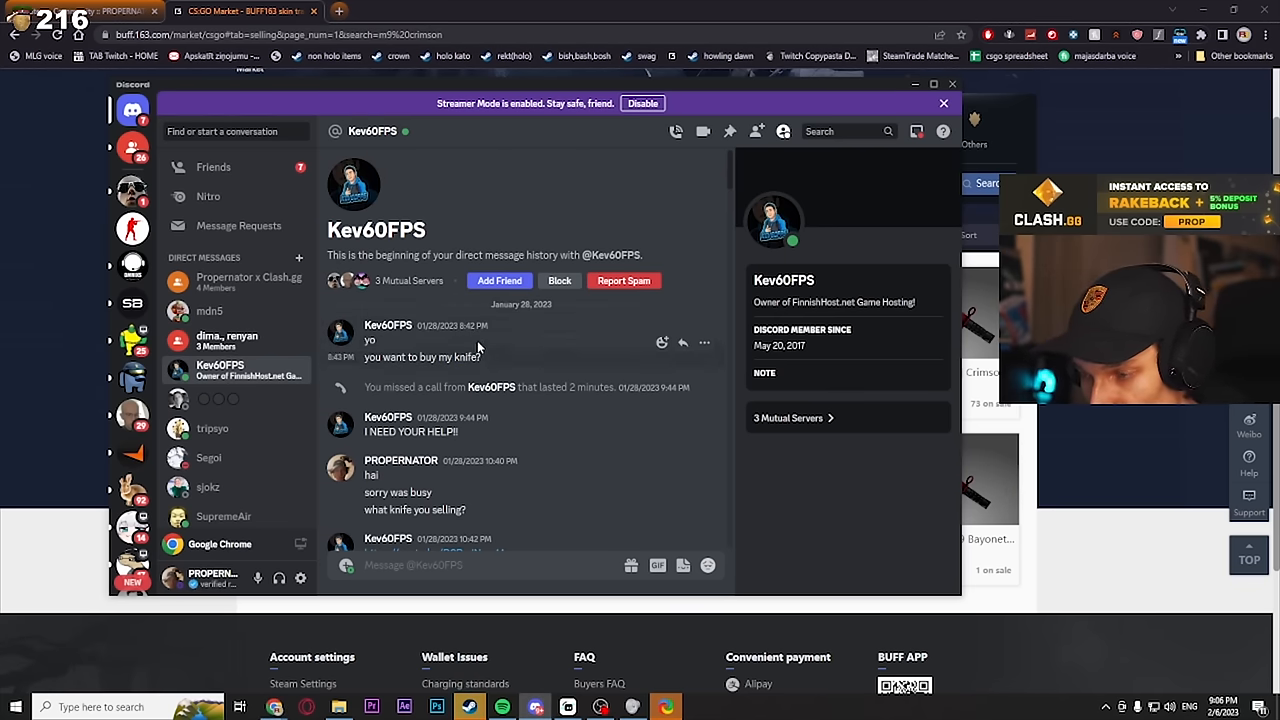
Read down the DM and start the embedded 'Scammed' YouTube clip playing inline.
{"action": "scroll", "scroll_direction": "down", "scroll_amount": 3}
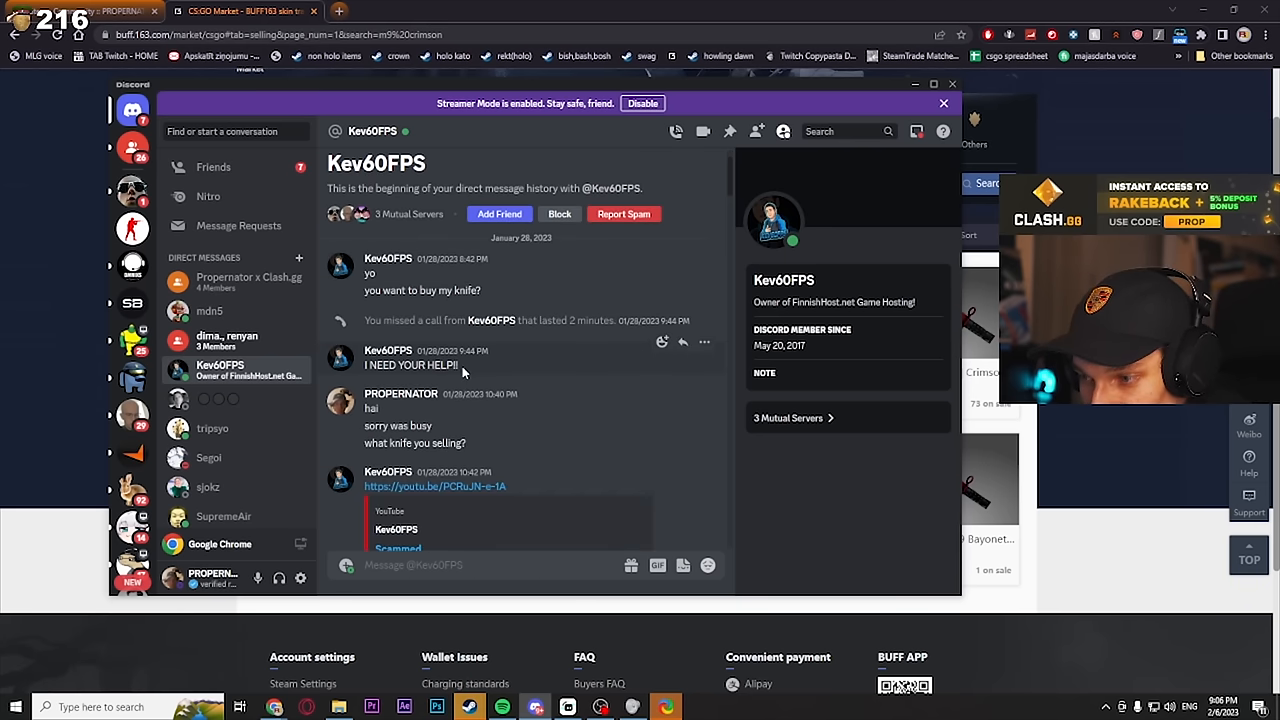
{"action": "double_click", "coordinate": [410, 364]}
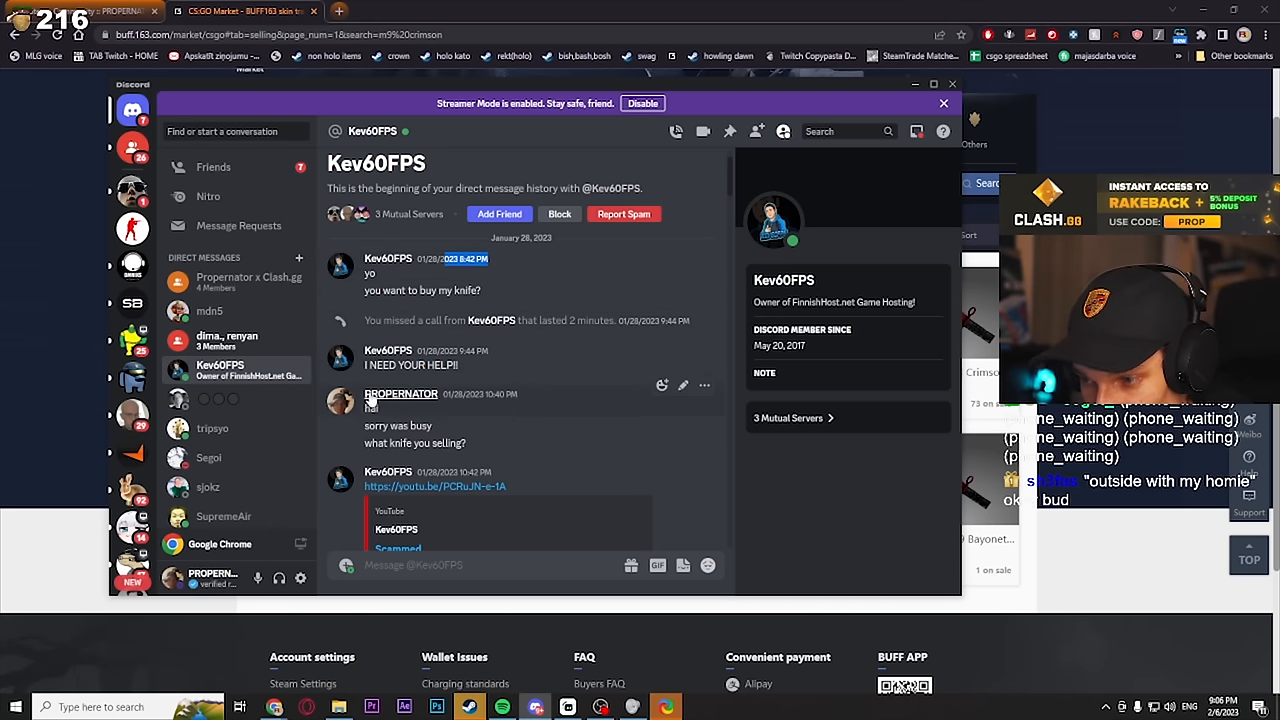
{"action": "double_click", "coordinate": [414, 444]}
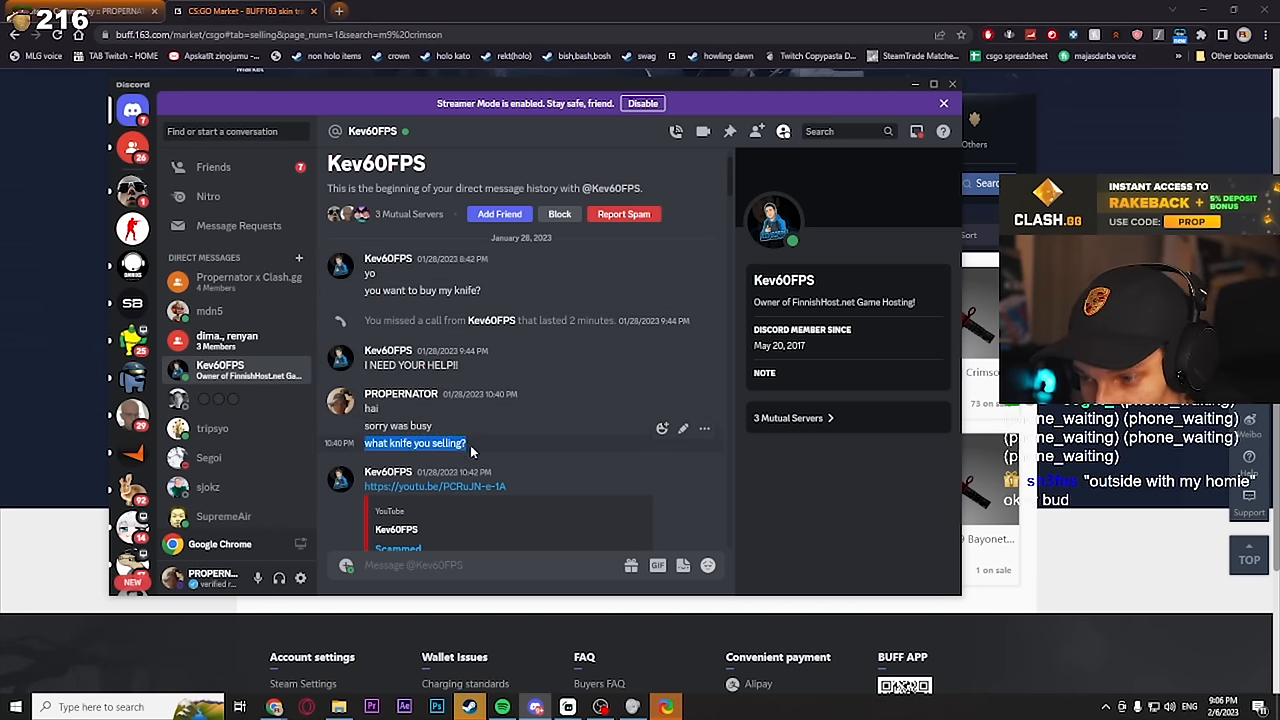
{"action": "scroll", "scroll_direction": "down", "scroll_amount": 3}
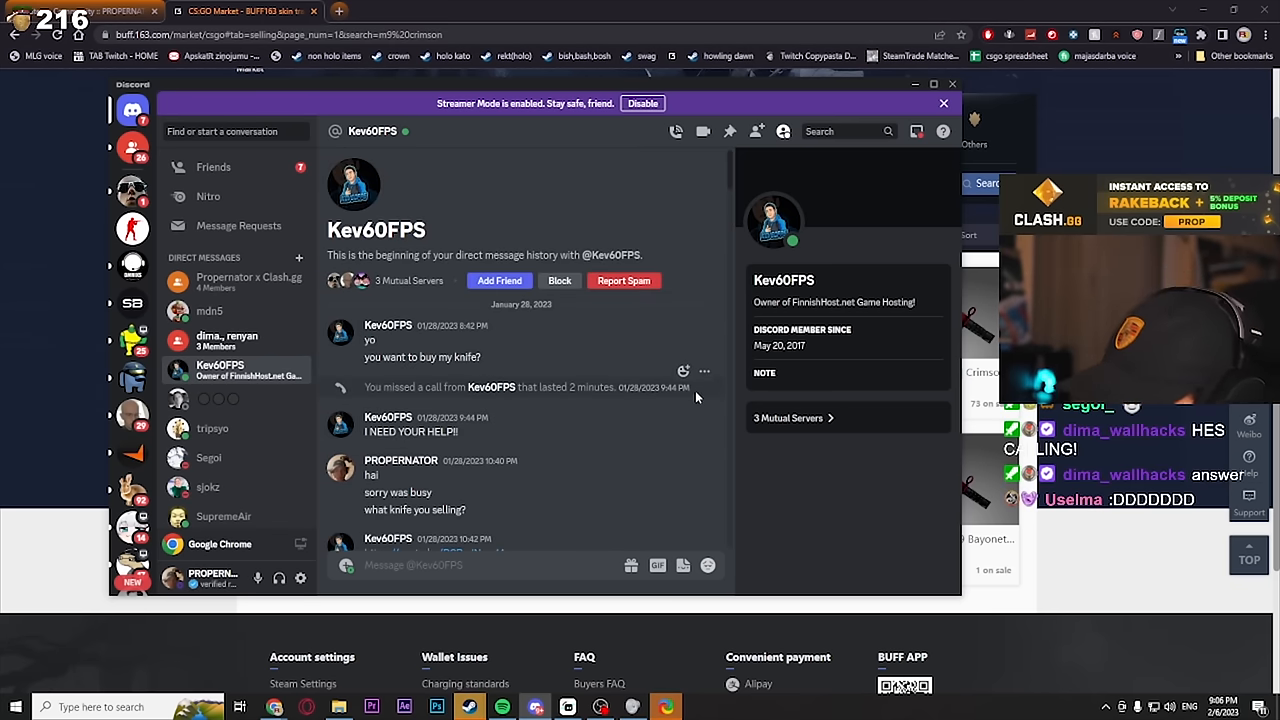
{"action": "scroll", "scroll_direction": "down", "scroll_amount": 3}
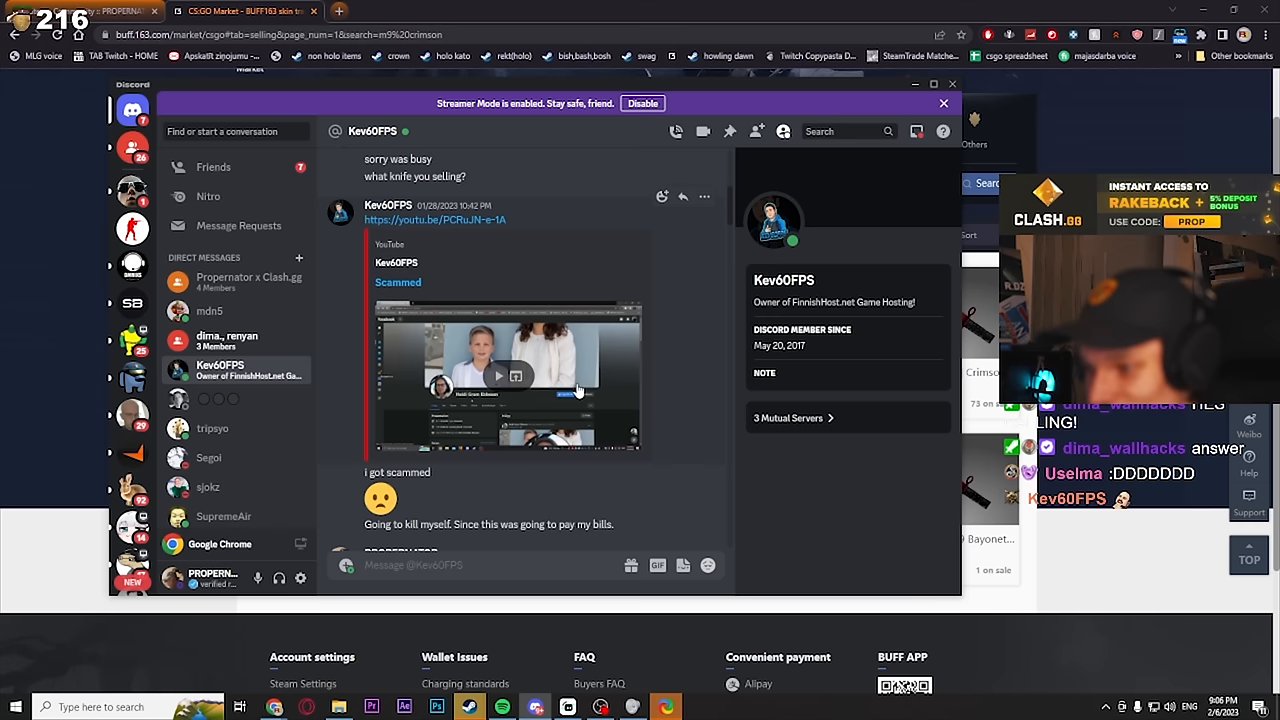
{"action": "mouse_move", "coordinate": [498, 378]}
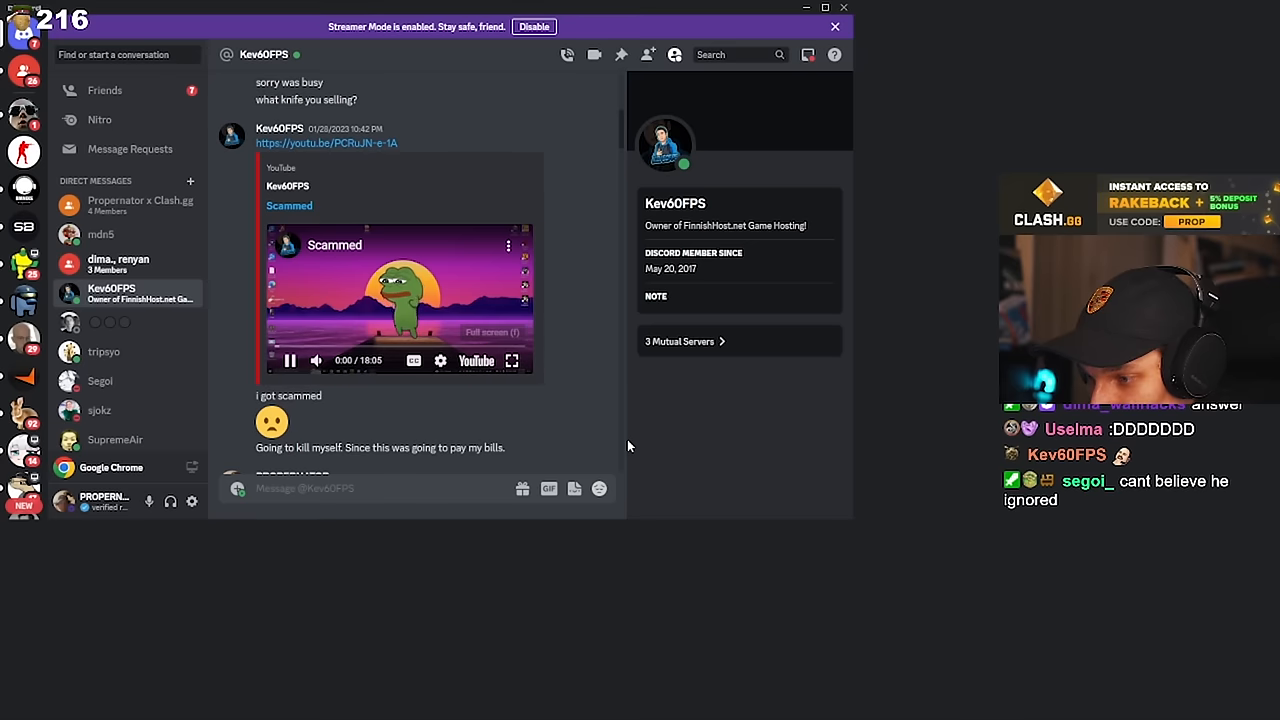
Continue through the victim's later messages about getting scammed while the clip plays.
{"action": "left_click", "coordinate": [512, 360]}
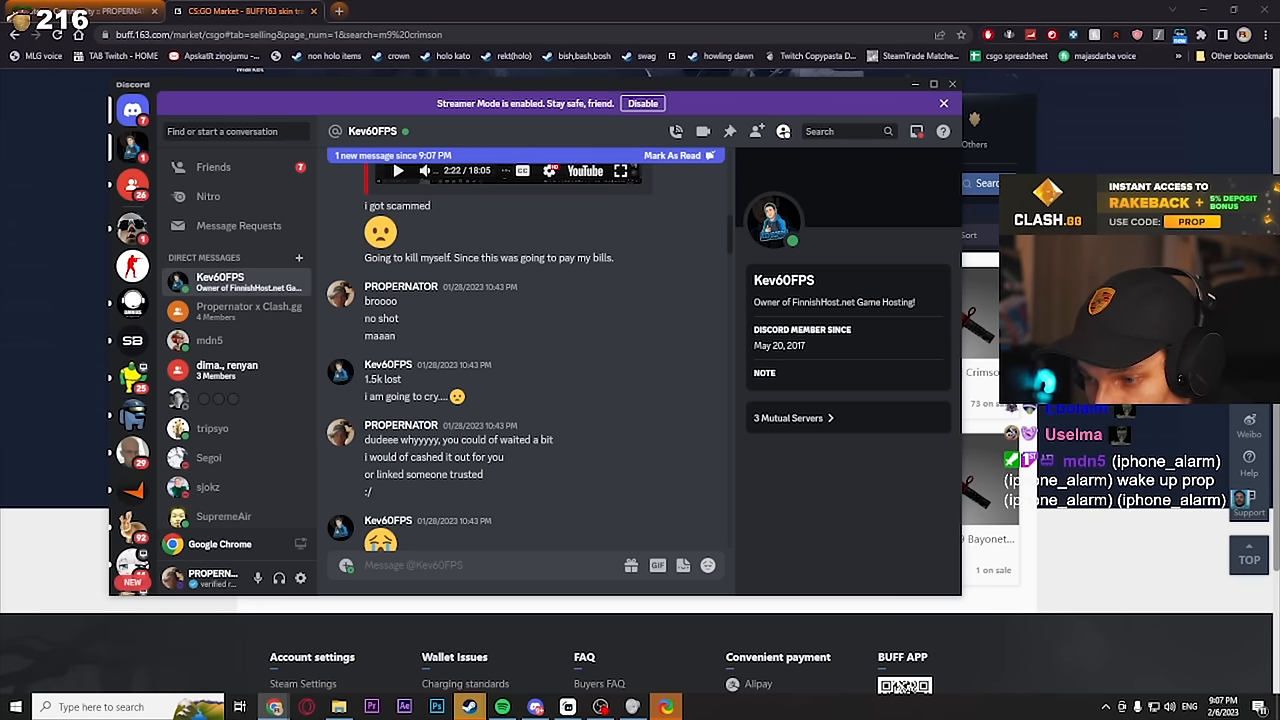
{"action": "scroll", "scroll_direction": "down", "scroll_amount": 3}
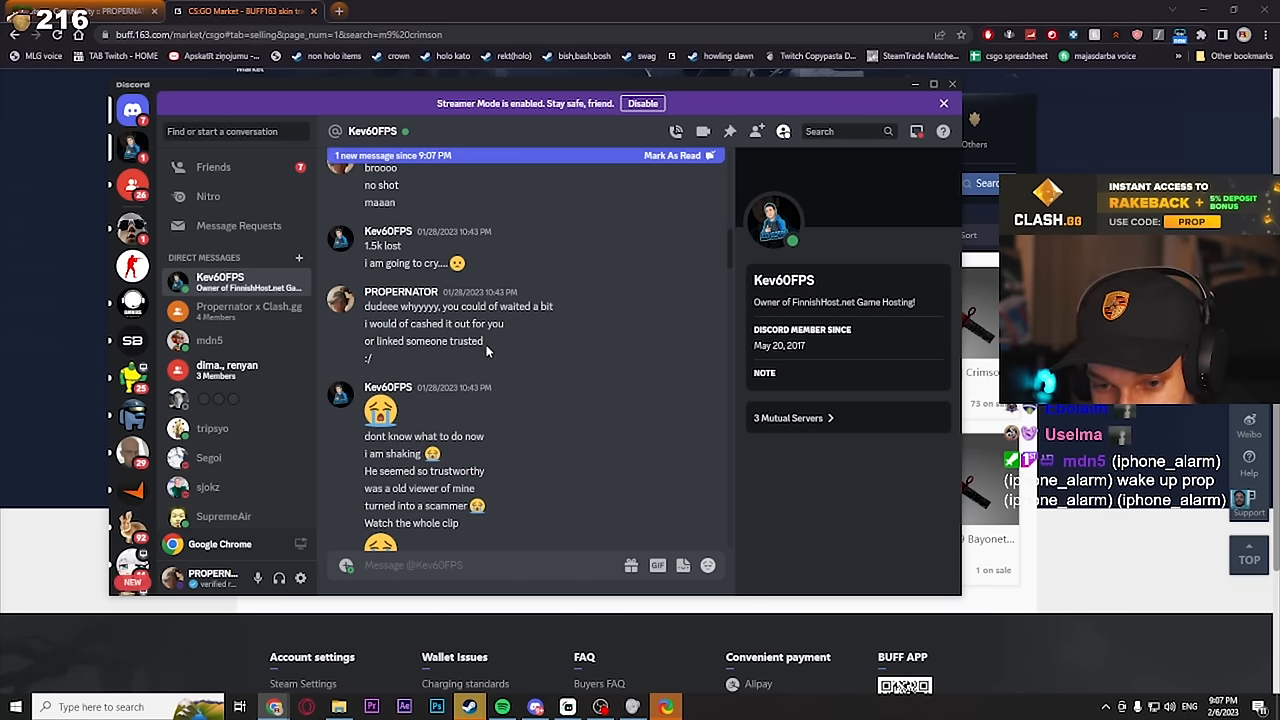
{"action": "scroll", "scroll_direction": "down", "scroll_amount": 3}
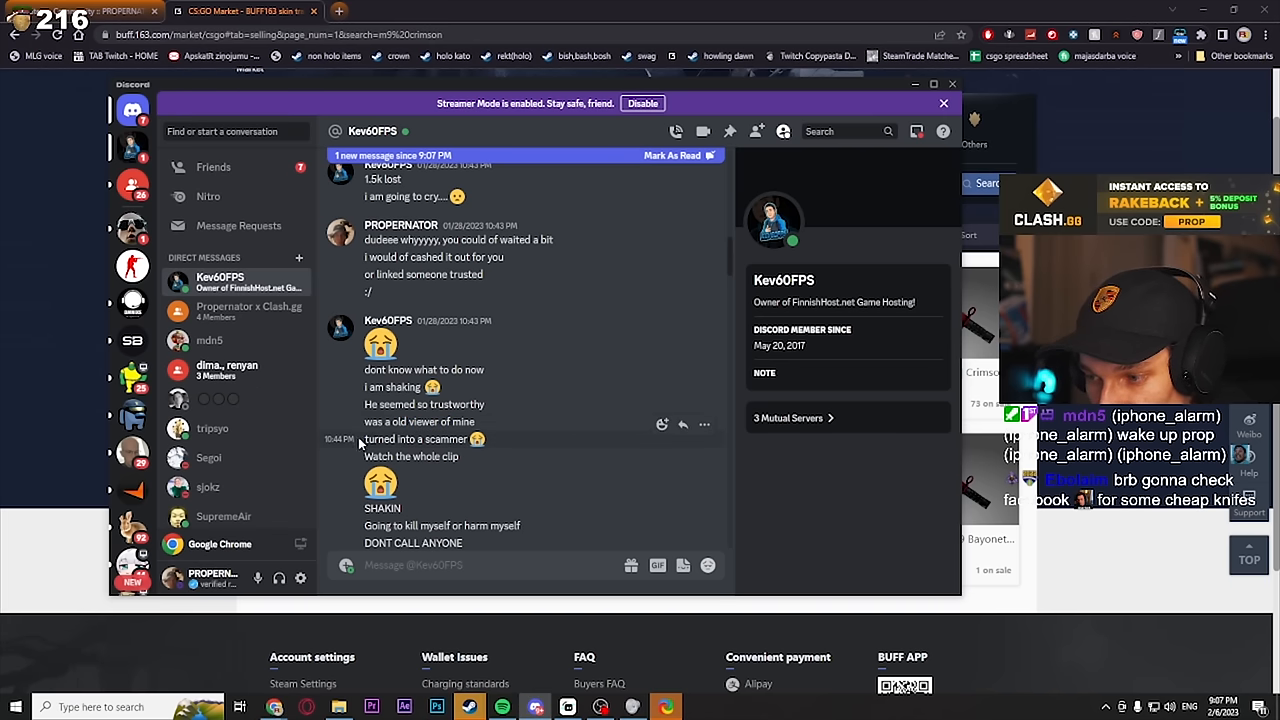
{"action": "scroll", "scroll_direction": "down", "scroll_amount": 3}
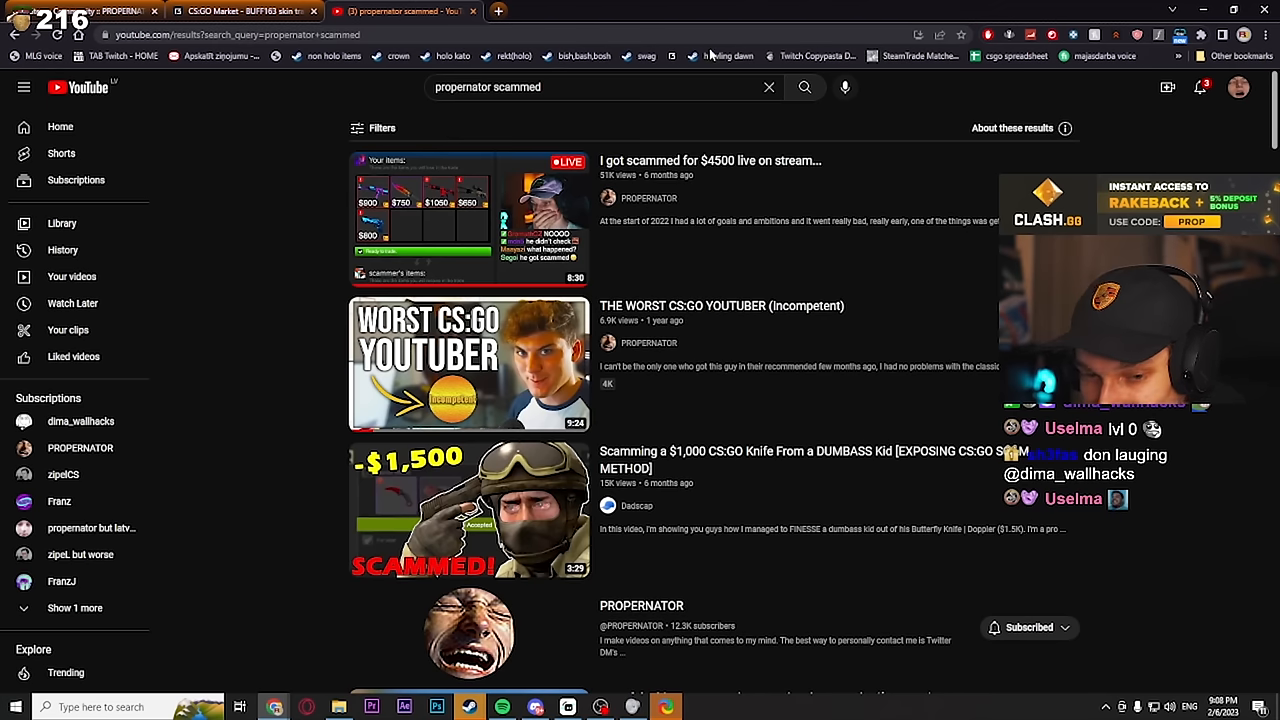
{"action": "mouse_move", "coordinate": [798, 140]}
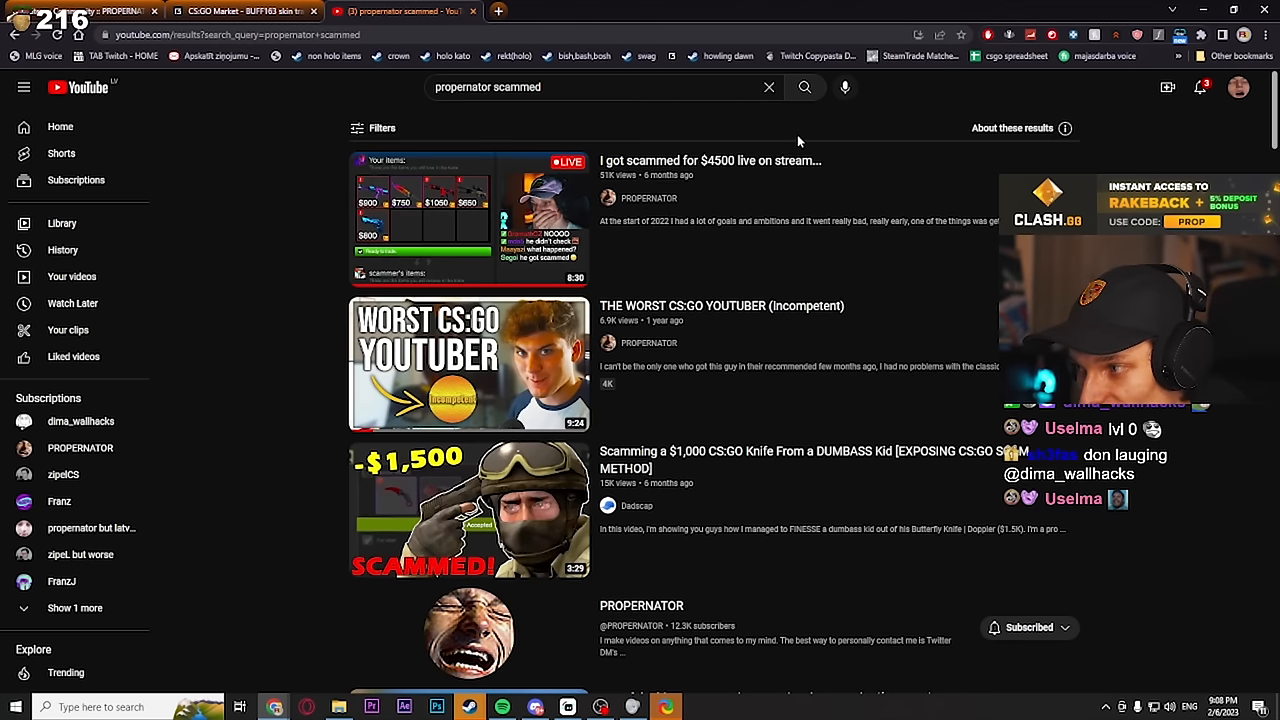
{"action": "mouse_move", "coordinate": [816, 122]}
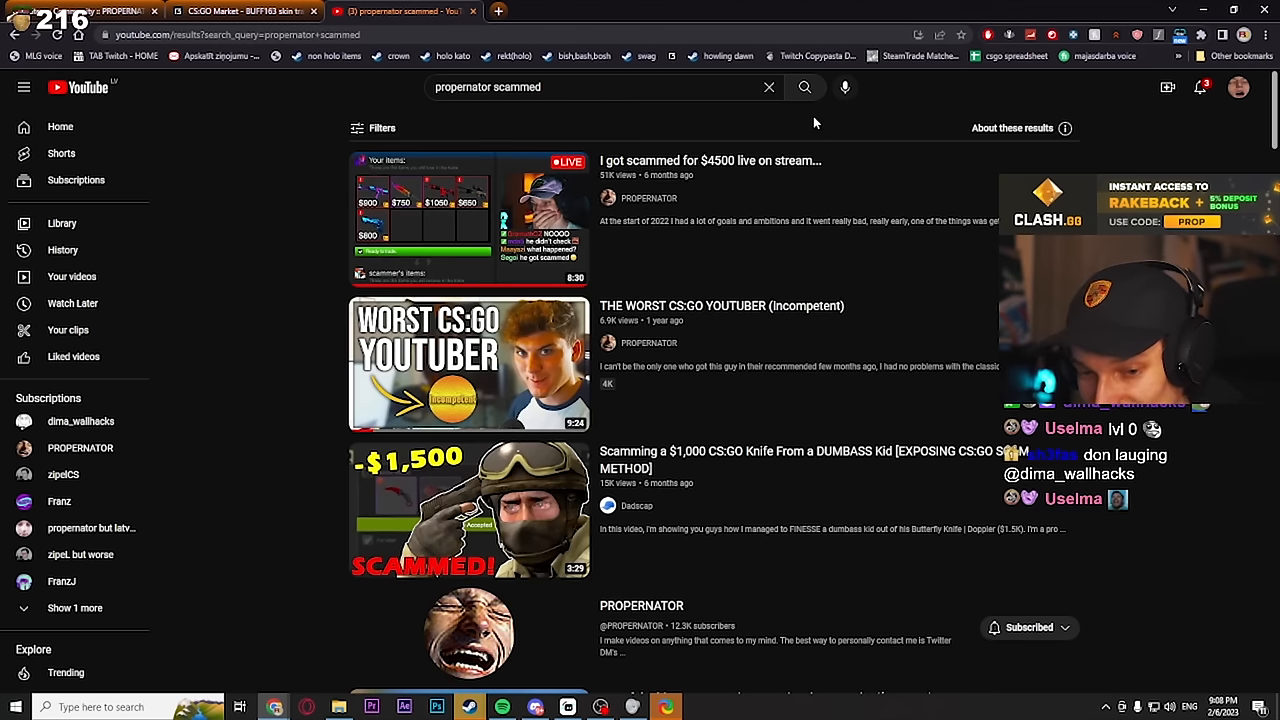
{"action": "mouse_move", "coordinate": [224, 206]}
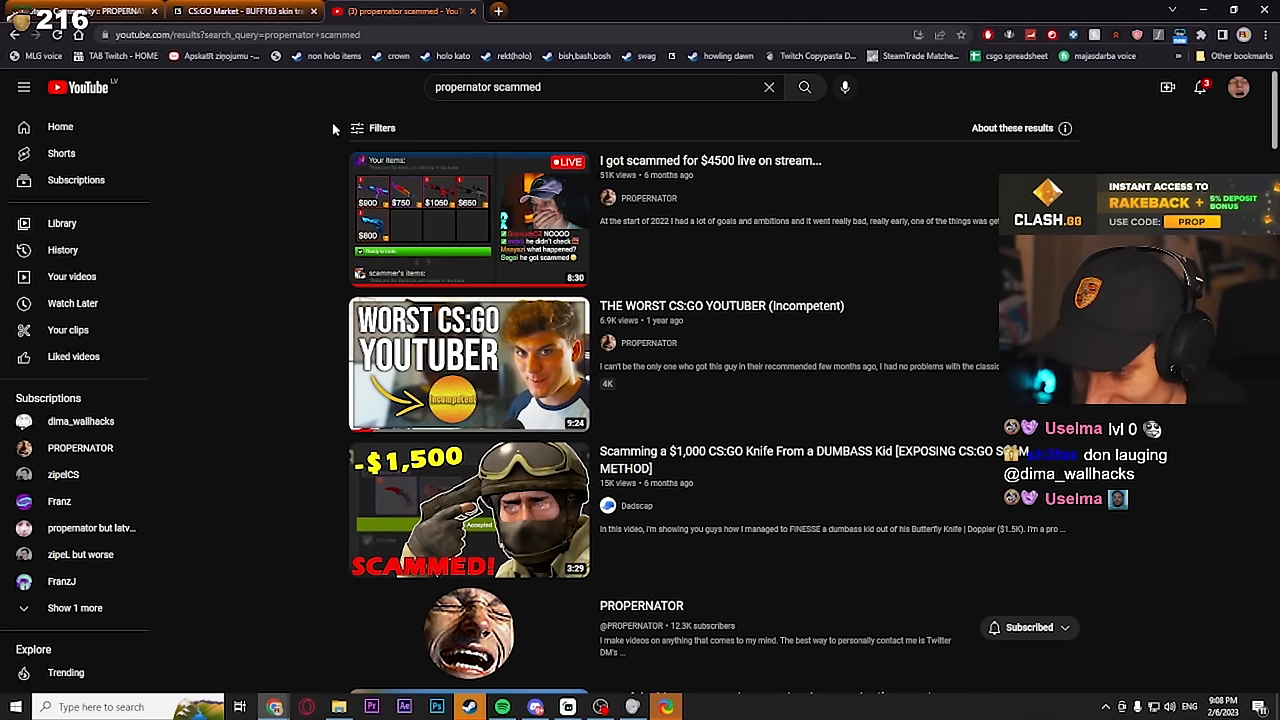
Bring Discord forward and scroll the DM to the shared steamcommunity.com profile link.
{"action": "left_click", "coordinate": [534, 708]}
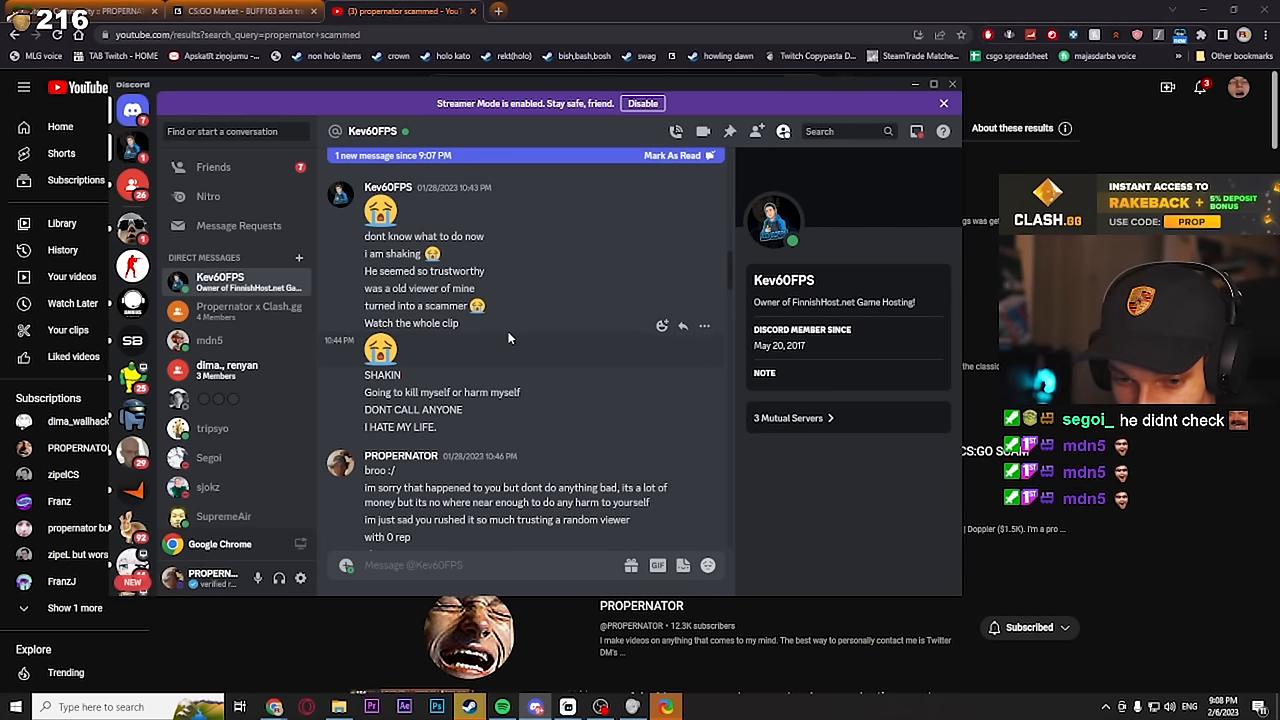
{"action": "scroll", "scroll_direction": "down", "scroll_amount": 3}
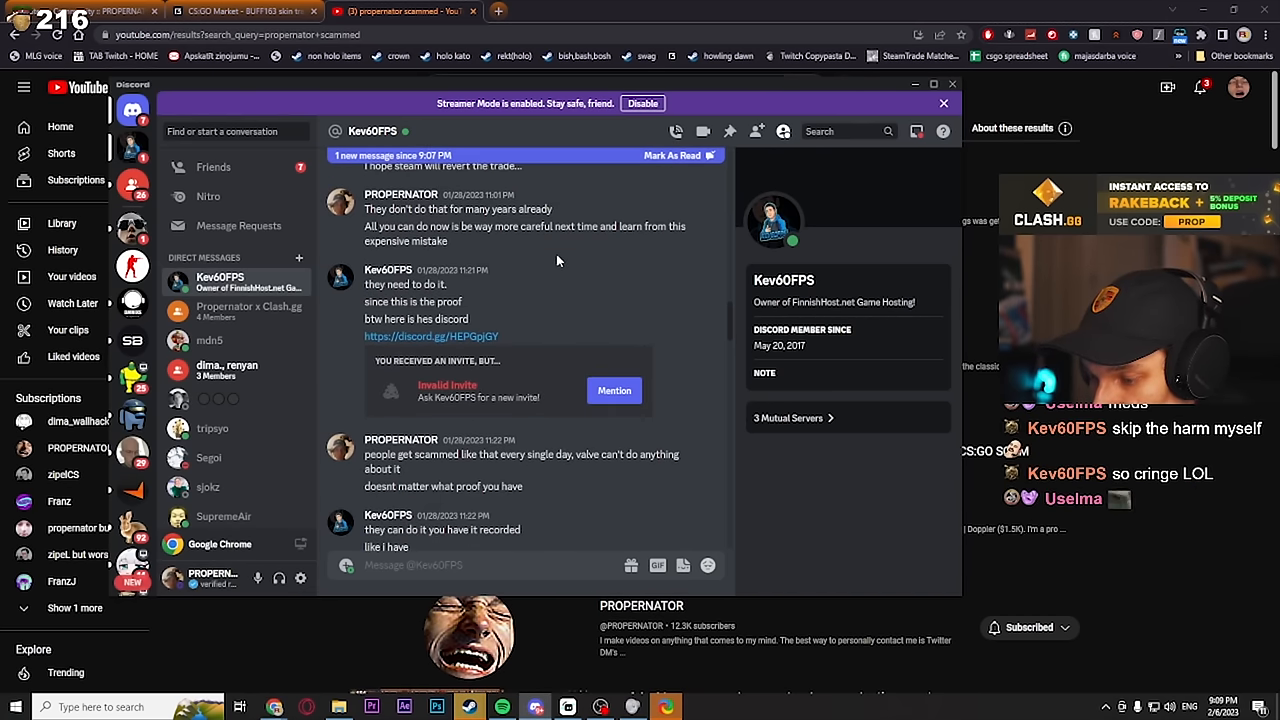
{"action": "scroll", "scroll_direction": "down", "scroll_amount": 3}
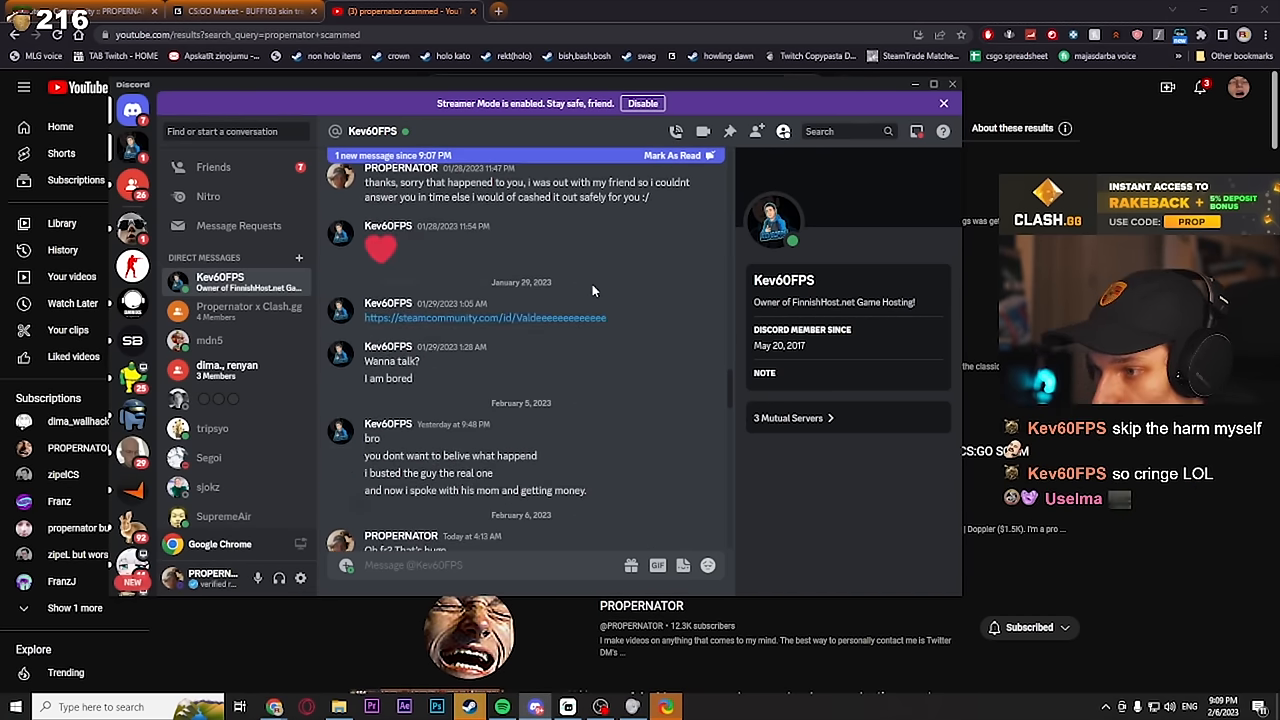
{"action": "scroll", "scroll_direction": "up", "scroll_amount": 3}
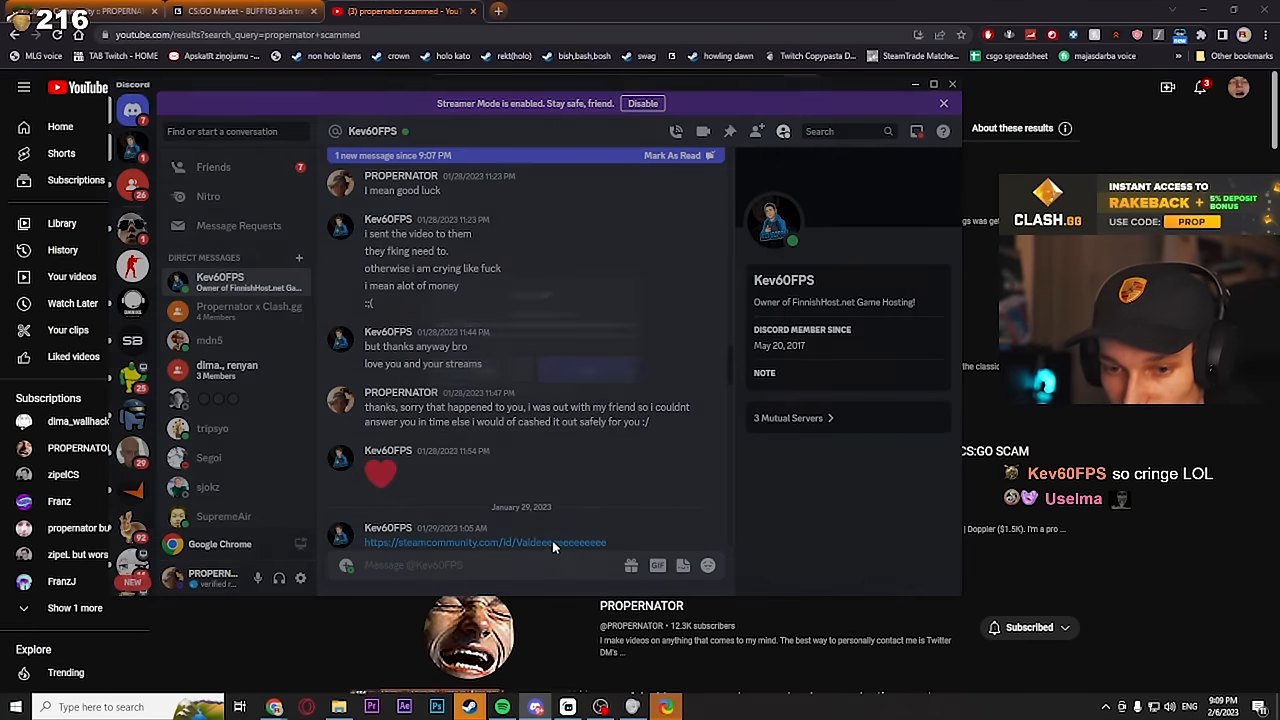
Follow the steamcommunity.com link from the chat to the profile, which shows as private.
{"action": "left_click", "coordinate": [484, 542]}
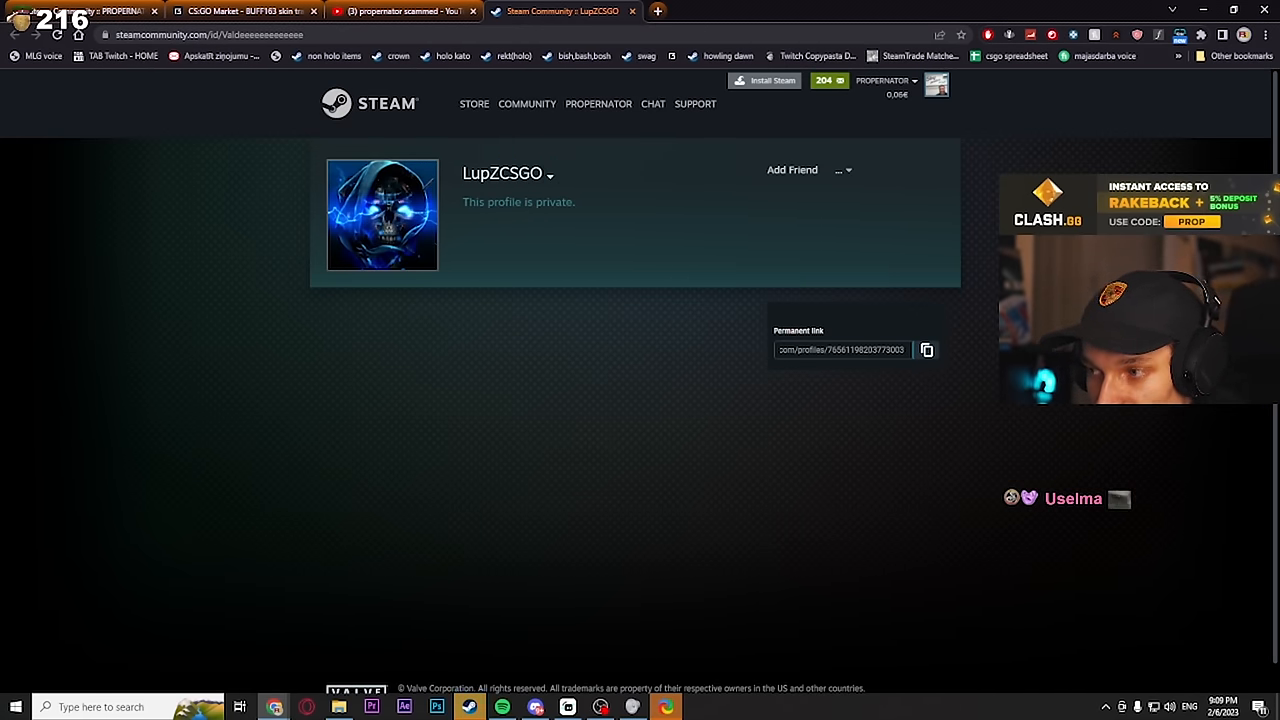
{"action": "mouse_move", "coordinate": [452, 184]}
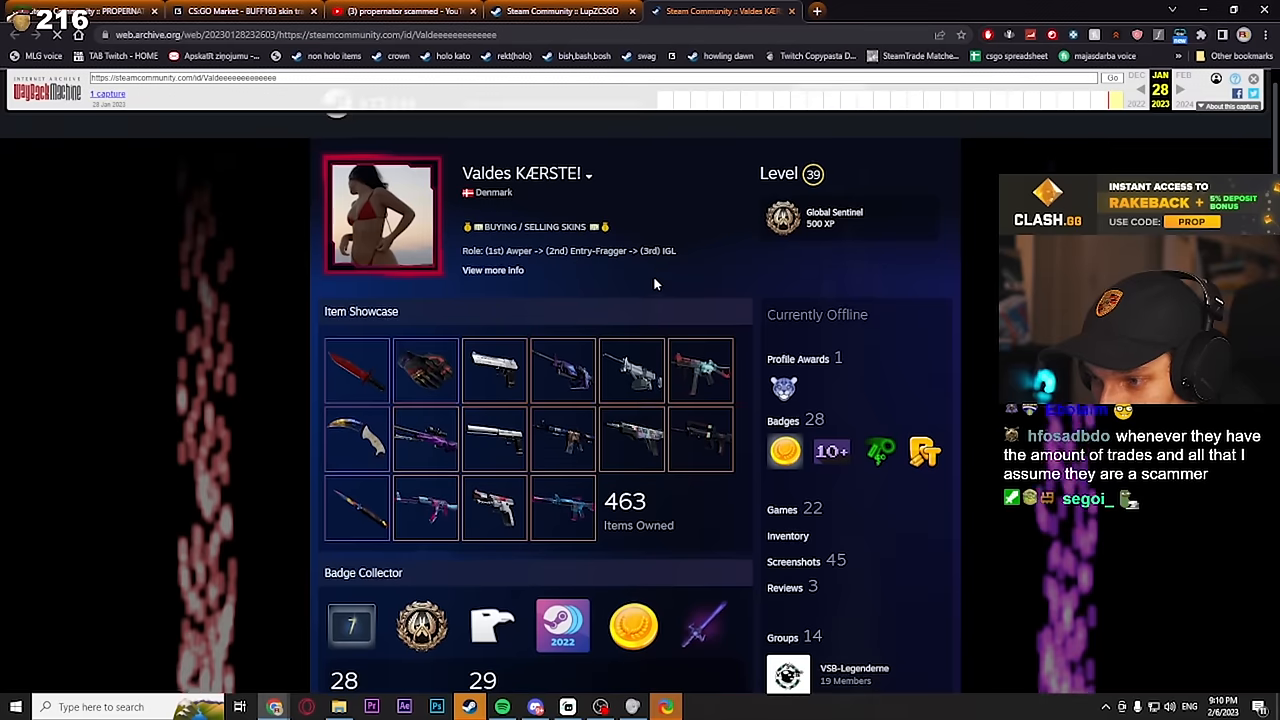
Scroll the archived capture past the item showcase and 463 items to Items Up For Trade and back.
{"action": "scroll", "scroll_direction": "down", "scroll_amount": 3}
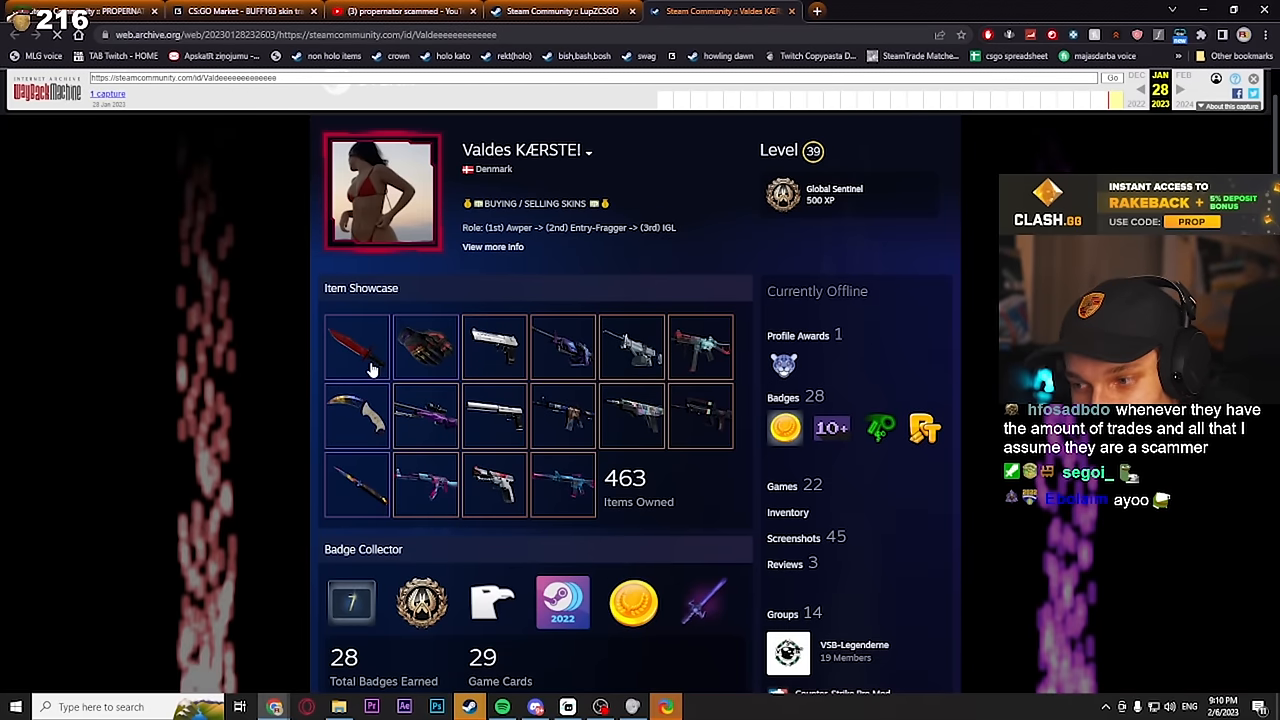
{"action": "mouse_move", "coordinate": [360, 370]}
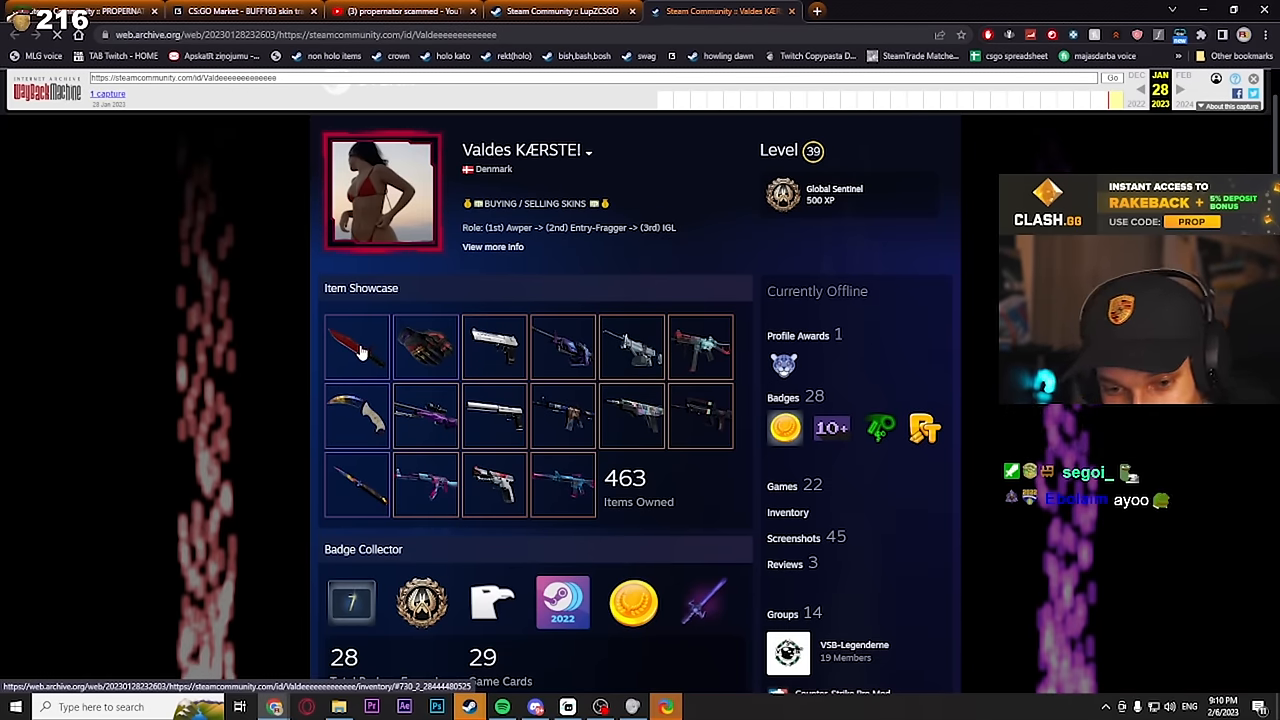
{"action": "mouse_move", "coordinate": [550, 428]}
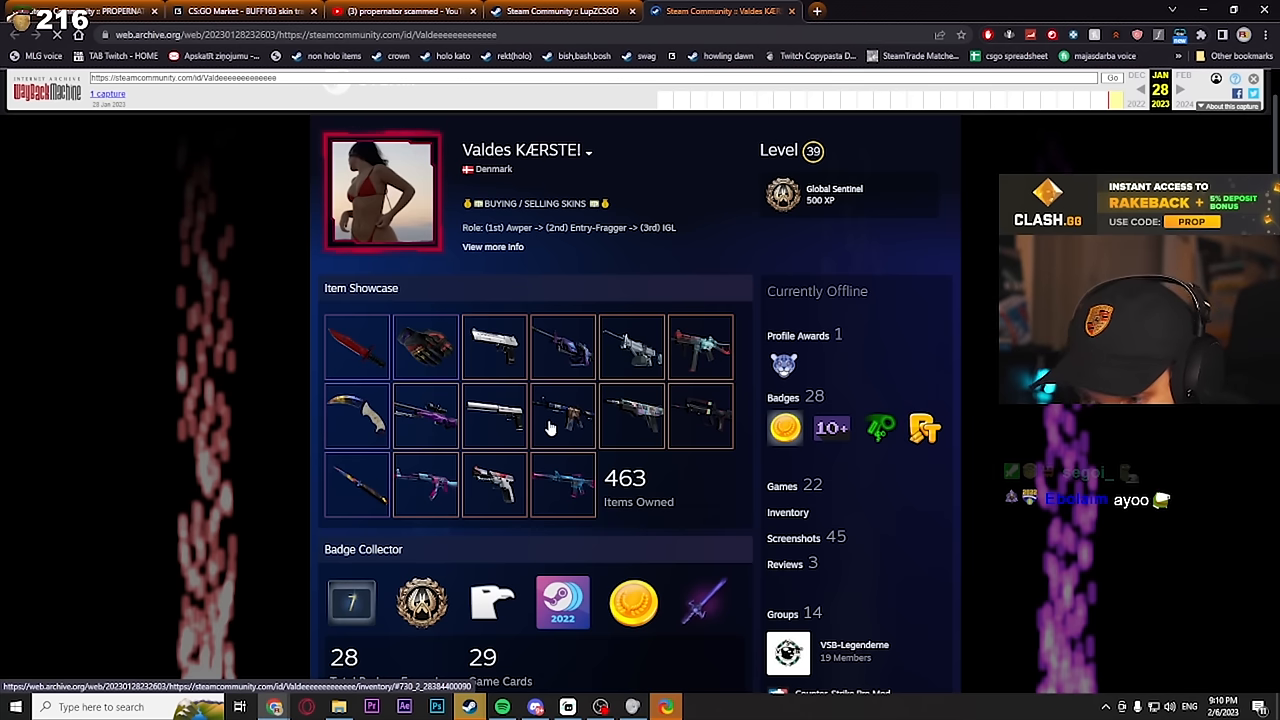
{"action": "mouse_move", "coordinate": [390, 418]}
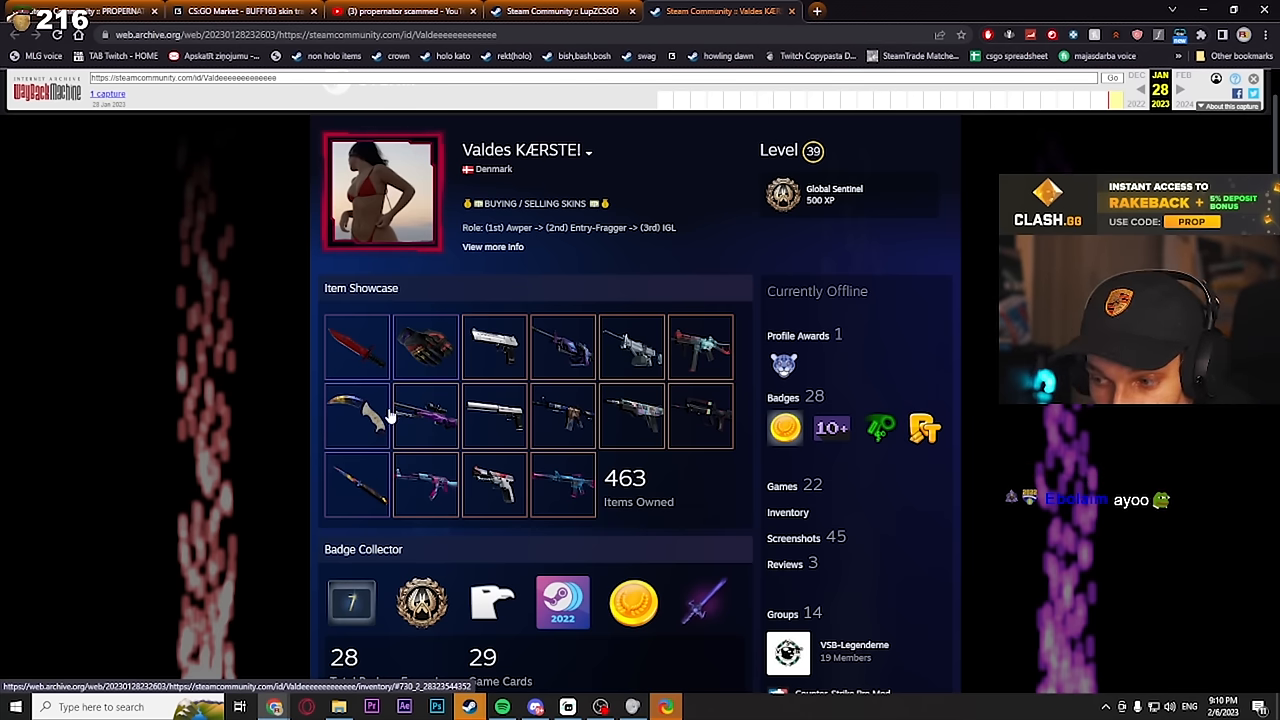
{"action": "scroll", "scroll_direction": "down", "scroll_amount": 3}
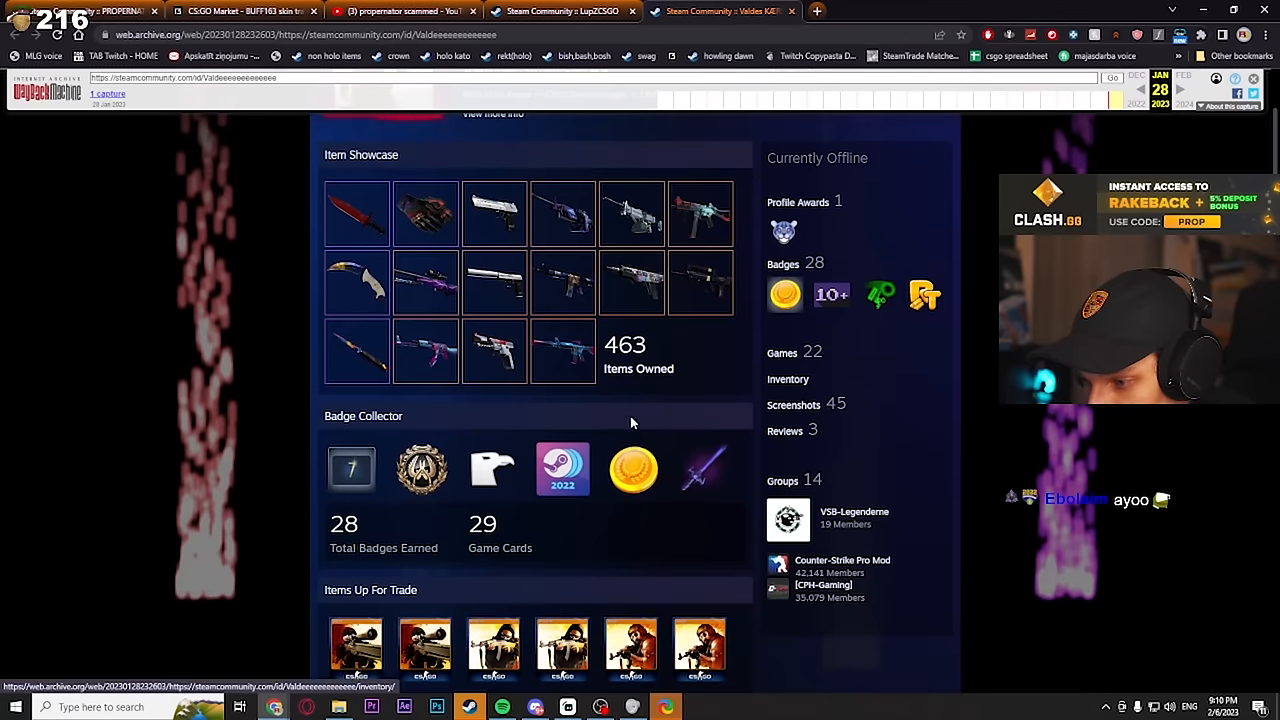
{"action": "scroll", "scroll_direction": "down", "scroll_amount": 3}
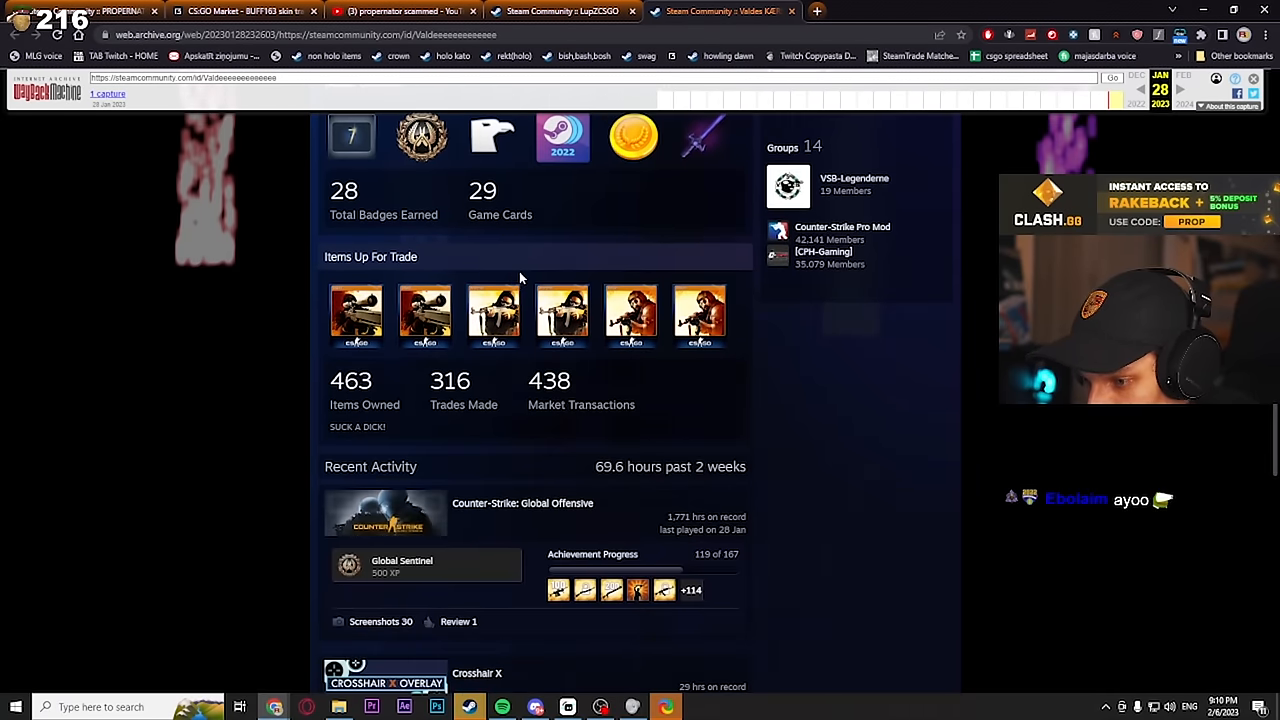
{"action": "scroll", "scroll_direction": "up", "scroll_amount": 3}
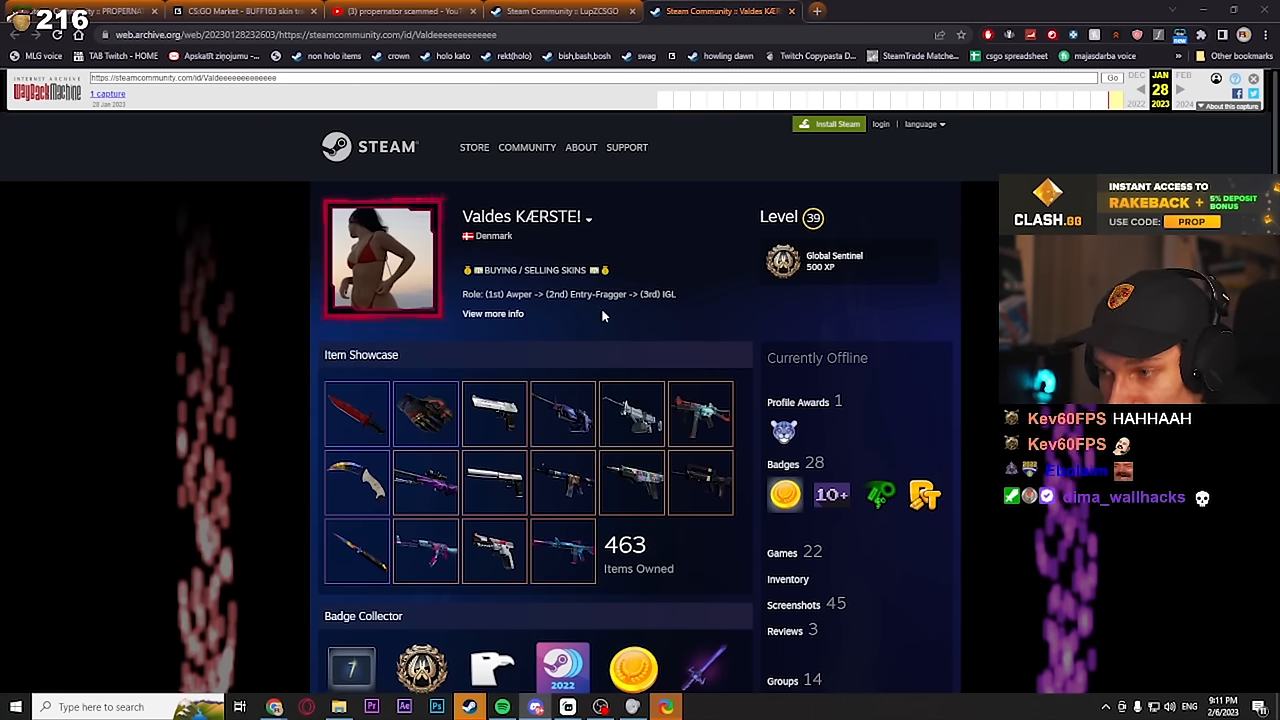
{"action": "mouse_move", "coordinate": [588, 308]}
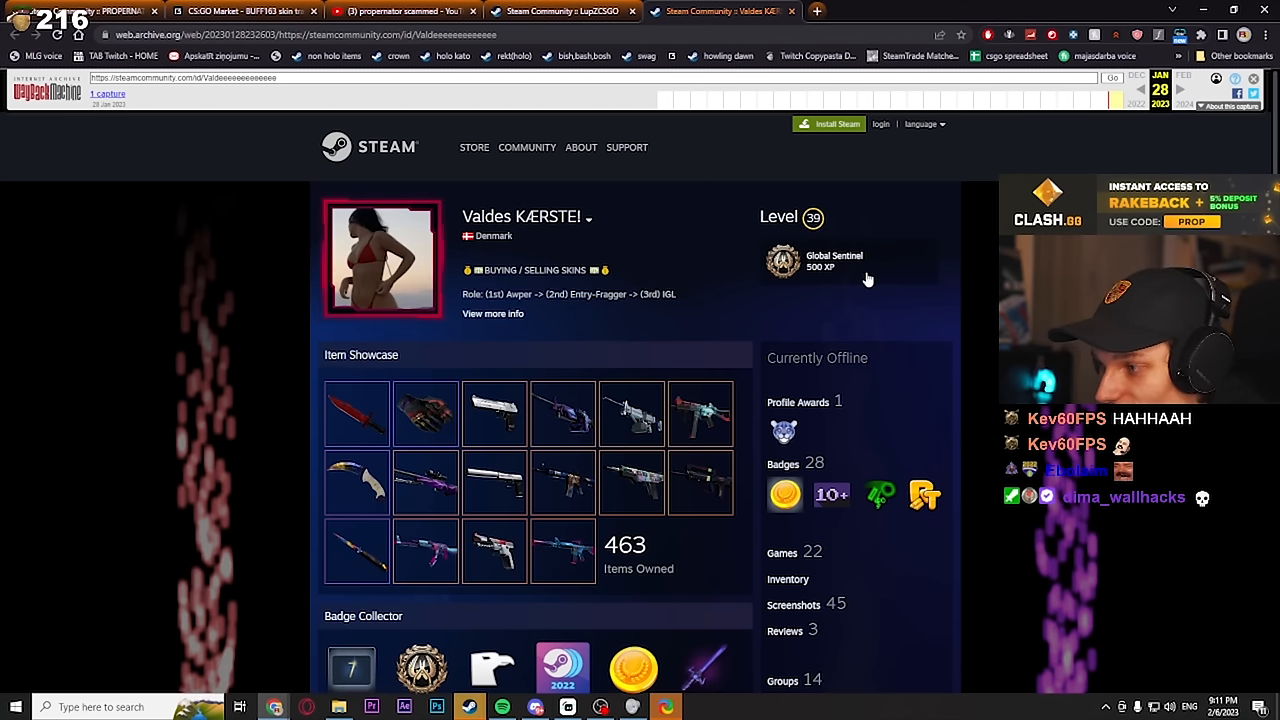
{"action": "mouse_move", "coordinate": [644, 312]}
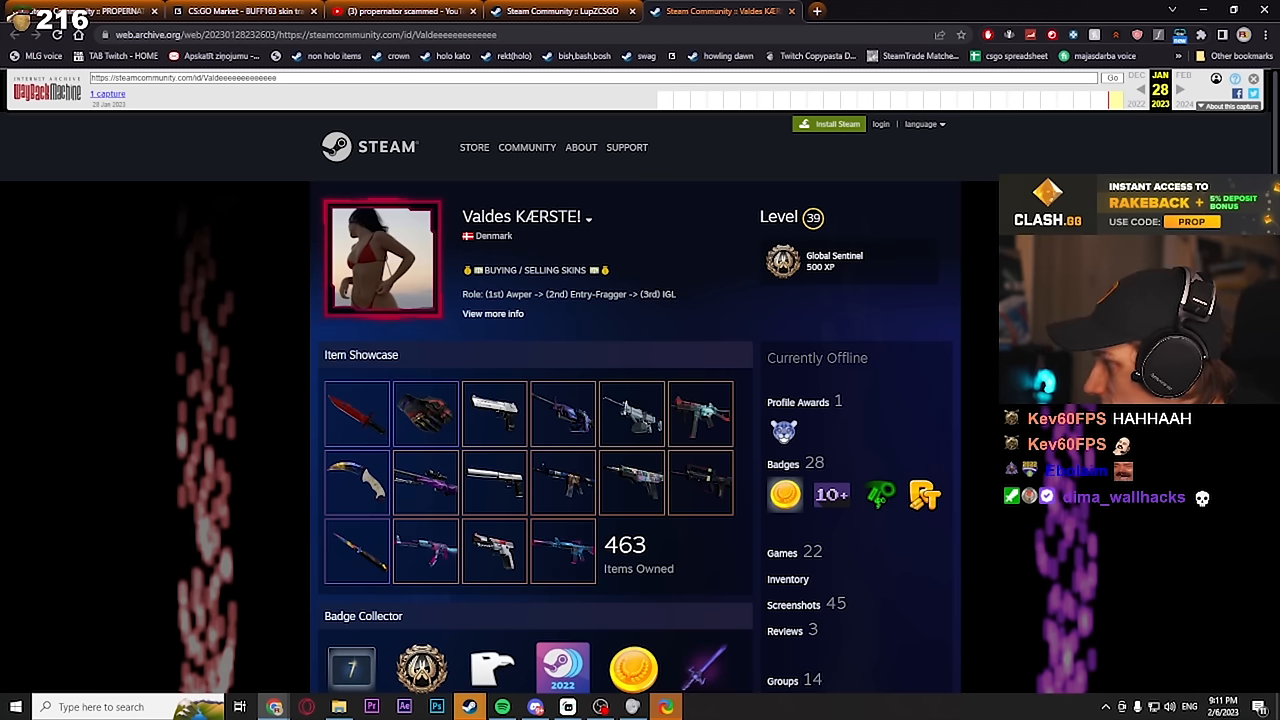
Read back through the knife story messages in the DM, then start a voice call with the contact.
{"action": "left_click", "coordinate": [536, 708]}
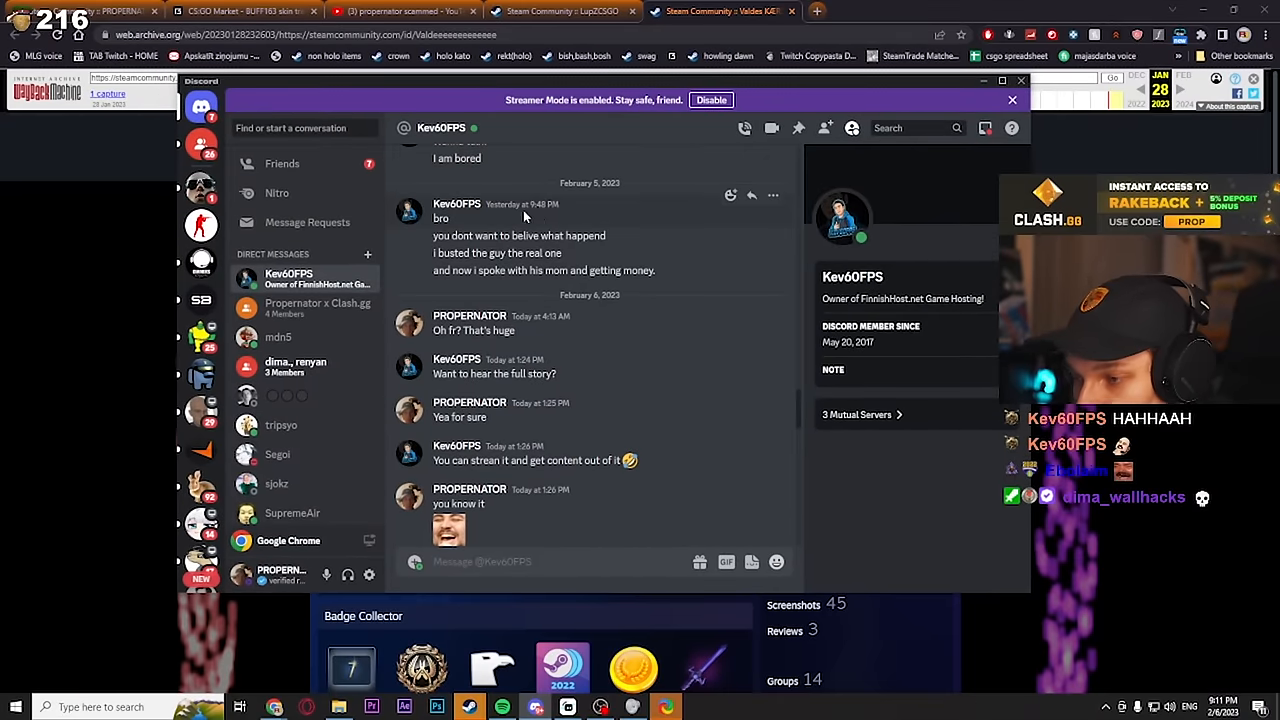
{"action": "double_click", "coordinate": [440, 218]}
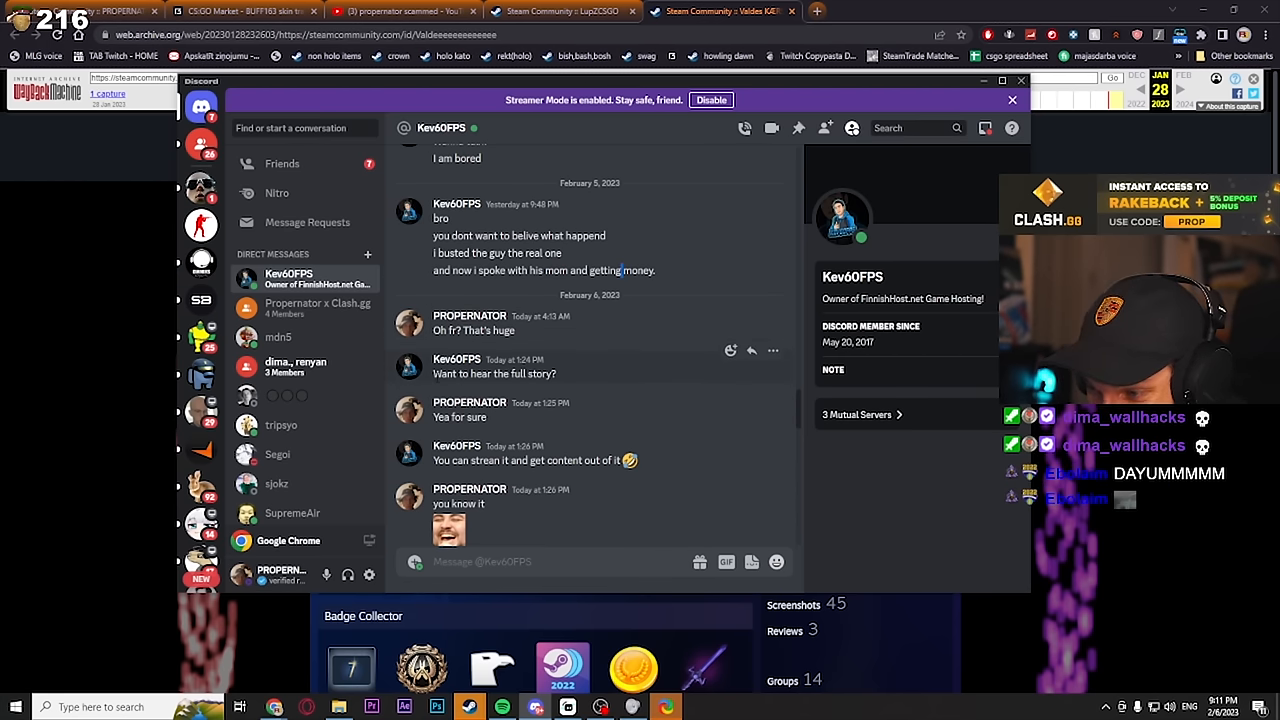
{"action": "scroll", "scroll_direction": "down", "scroll_amount": 3}
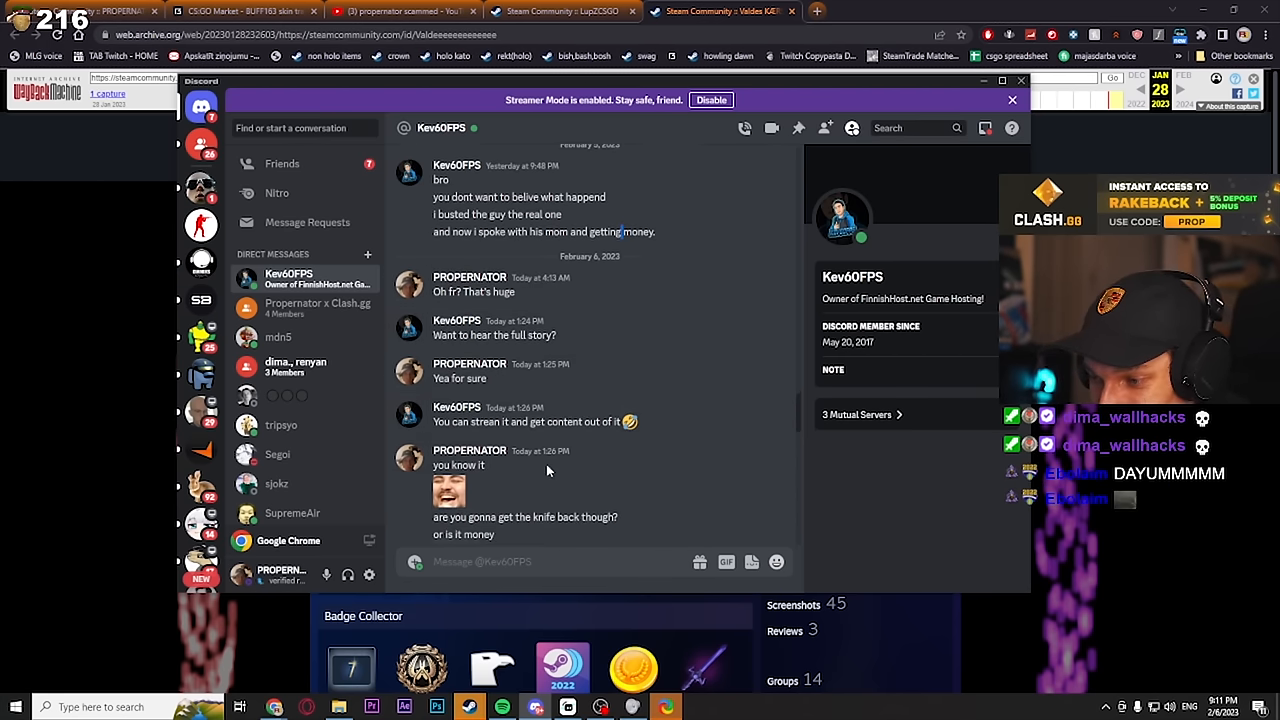
{"action": "scroll", "scroll_direction": "down", "scroll_amount": 3}
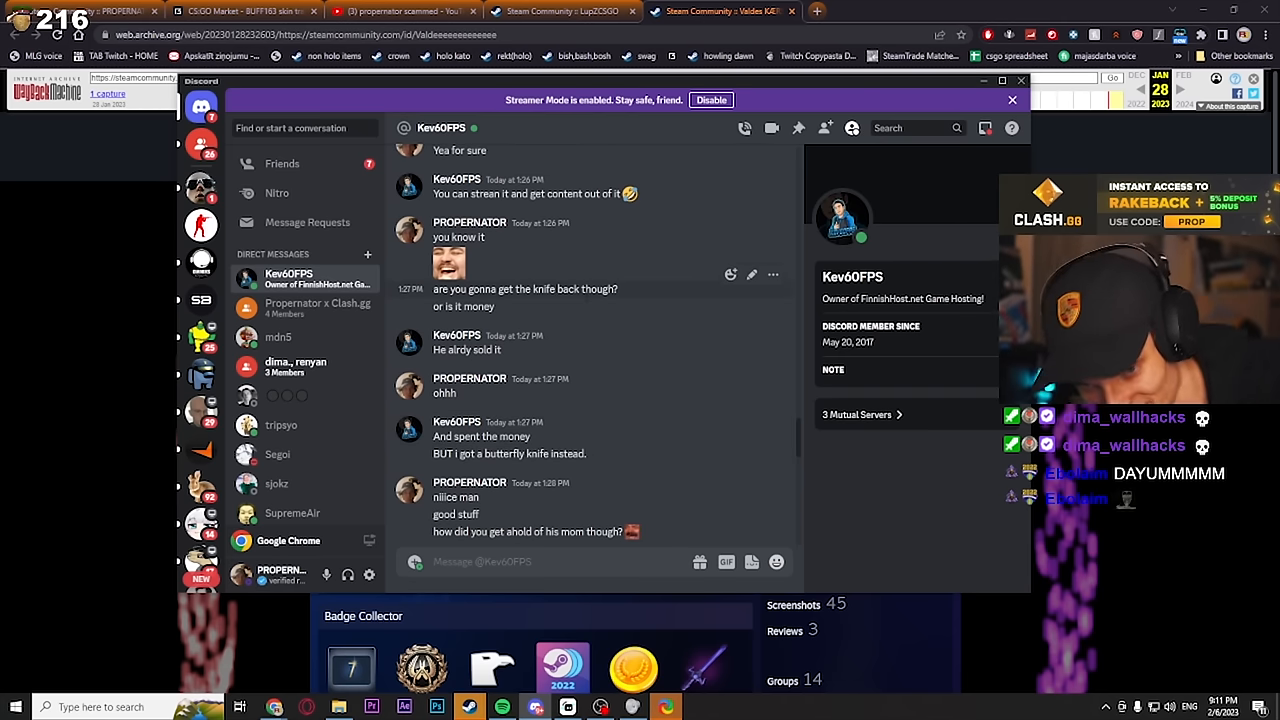
{"action": "scroll", "scroll_direction": "down", "scroll_amount": 3}
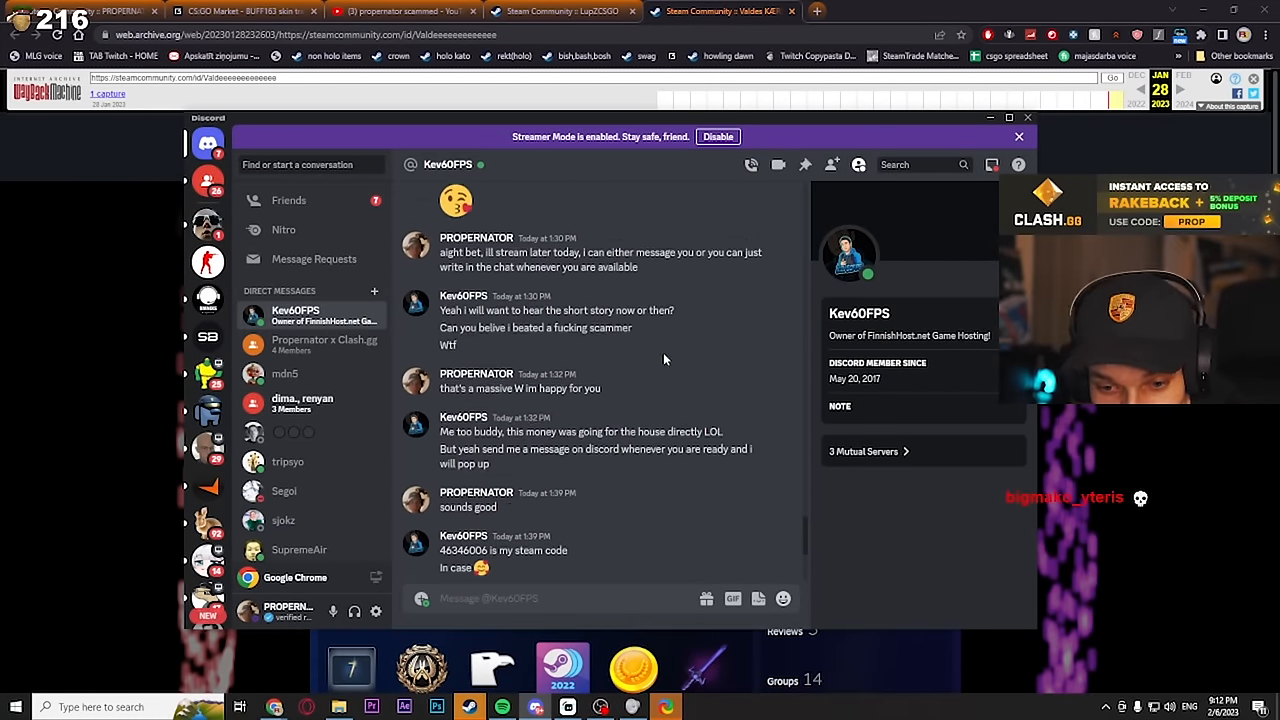
{"action": "left_click", "coordinate": [1028, 118]}
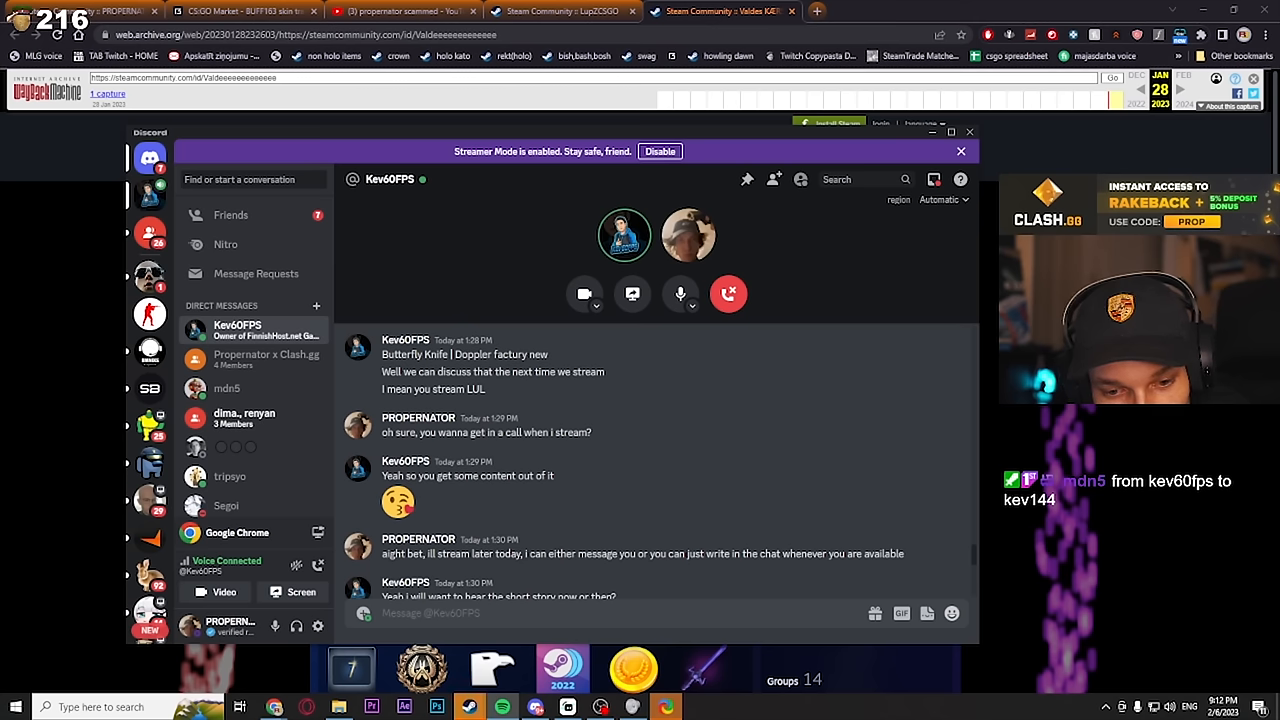
Switch to the BUFF163 Recoil Case listings with the calculator showing 1,037 alongside.
{"action": "left_click", "coordinate": [952, 132]}
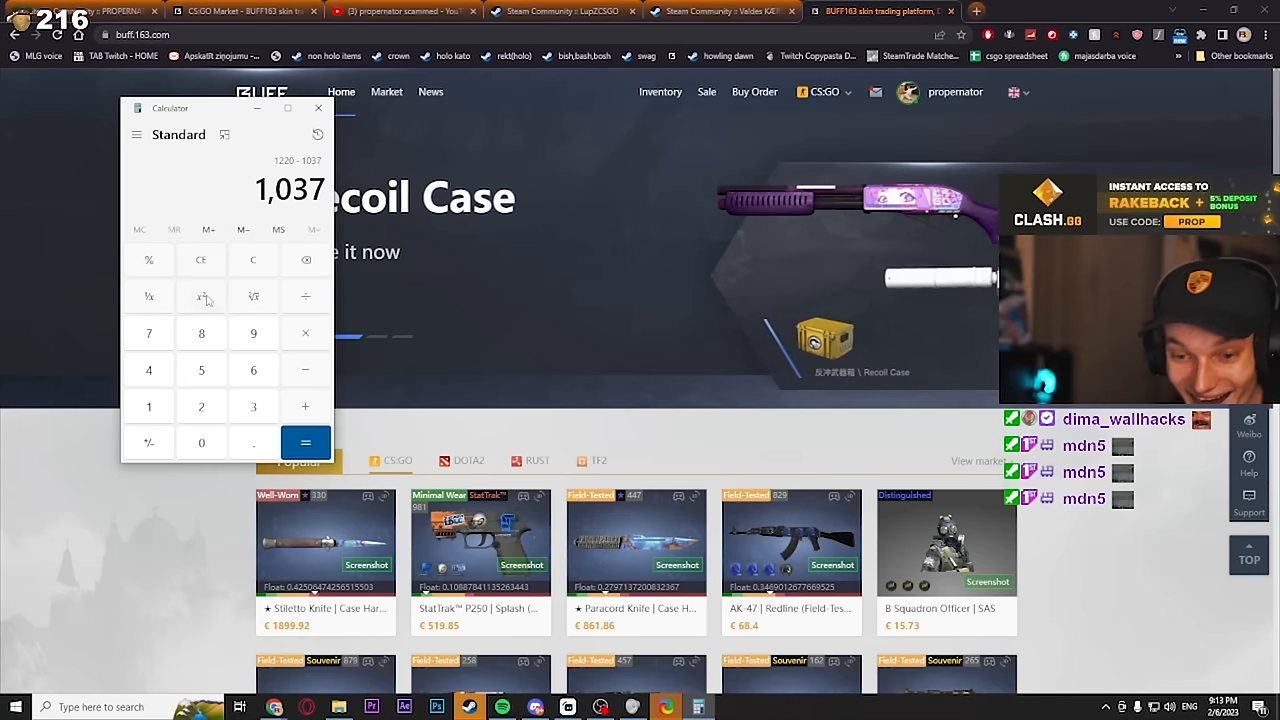
Run a fresh calculation giving 976, select the result, and close the calculator.
{"action": "left_click", "coordinate": [148, 406]}
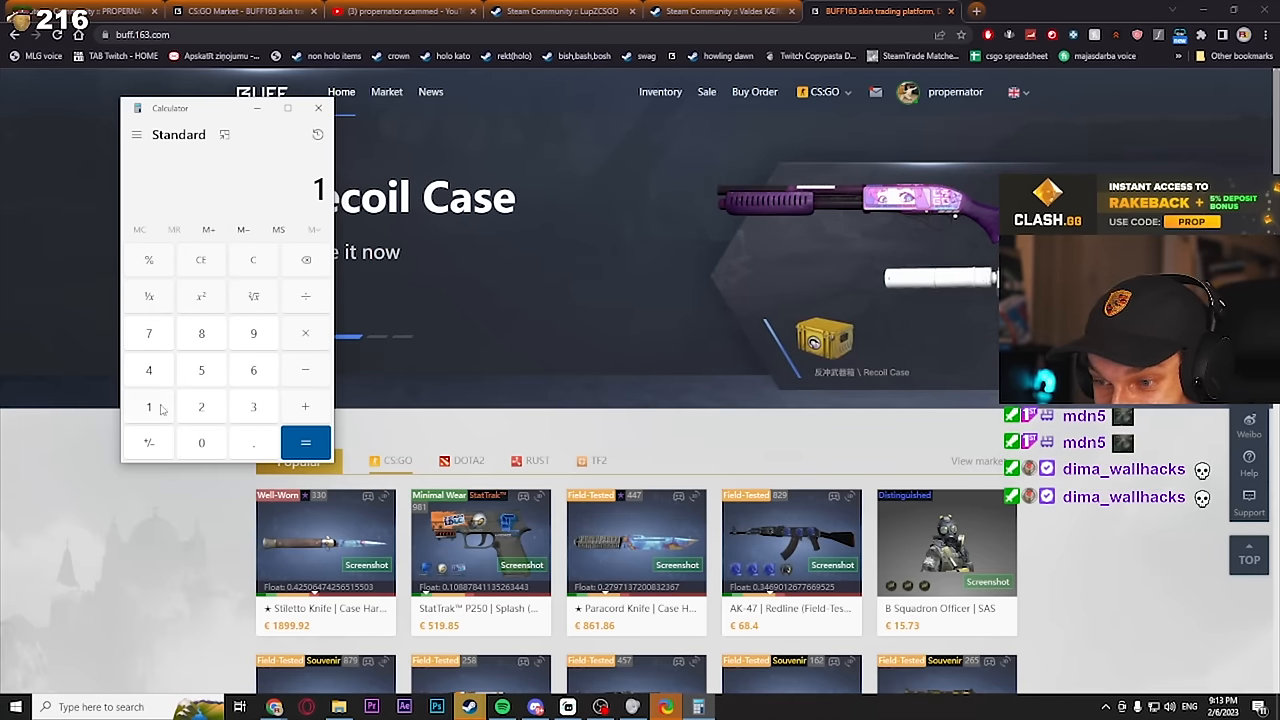
{"action": "left_click", "coordinate": [304, 442]}
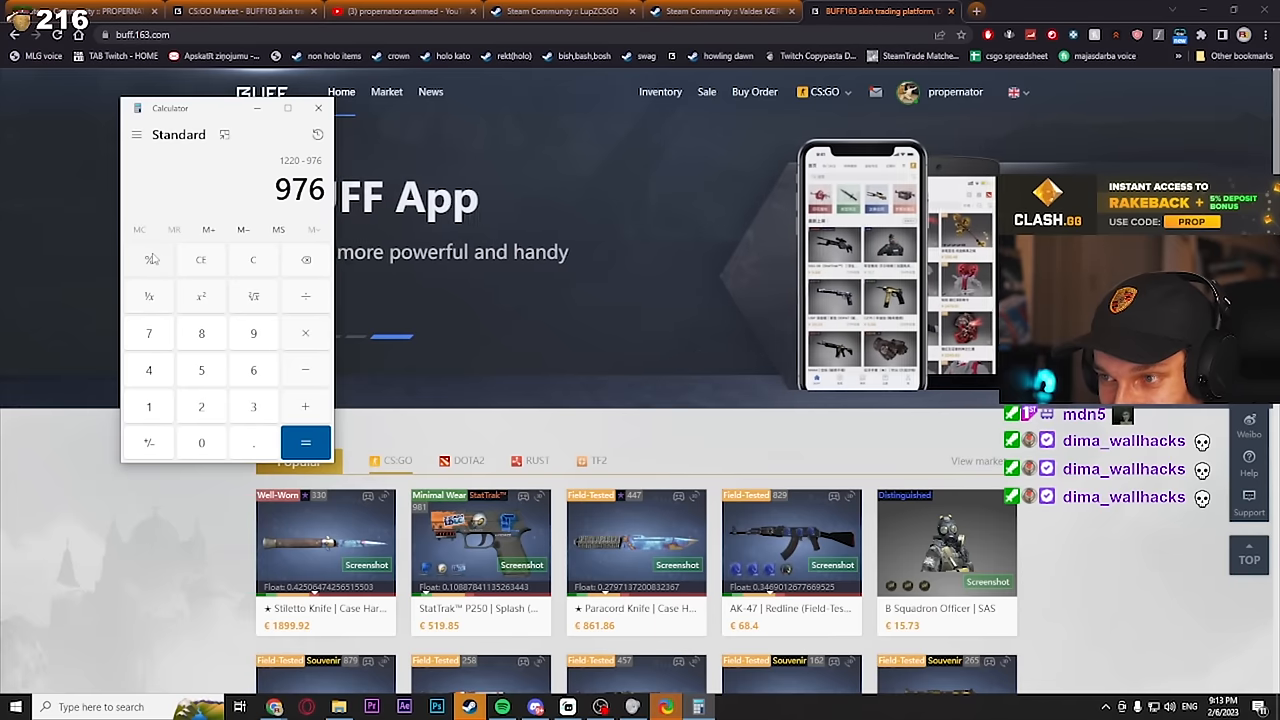
{"action": "double_click", "coordinate": [300, 188]}
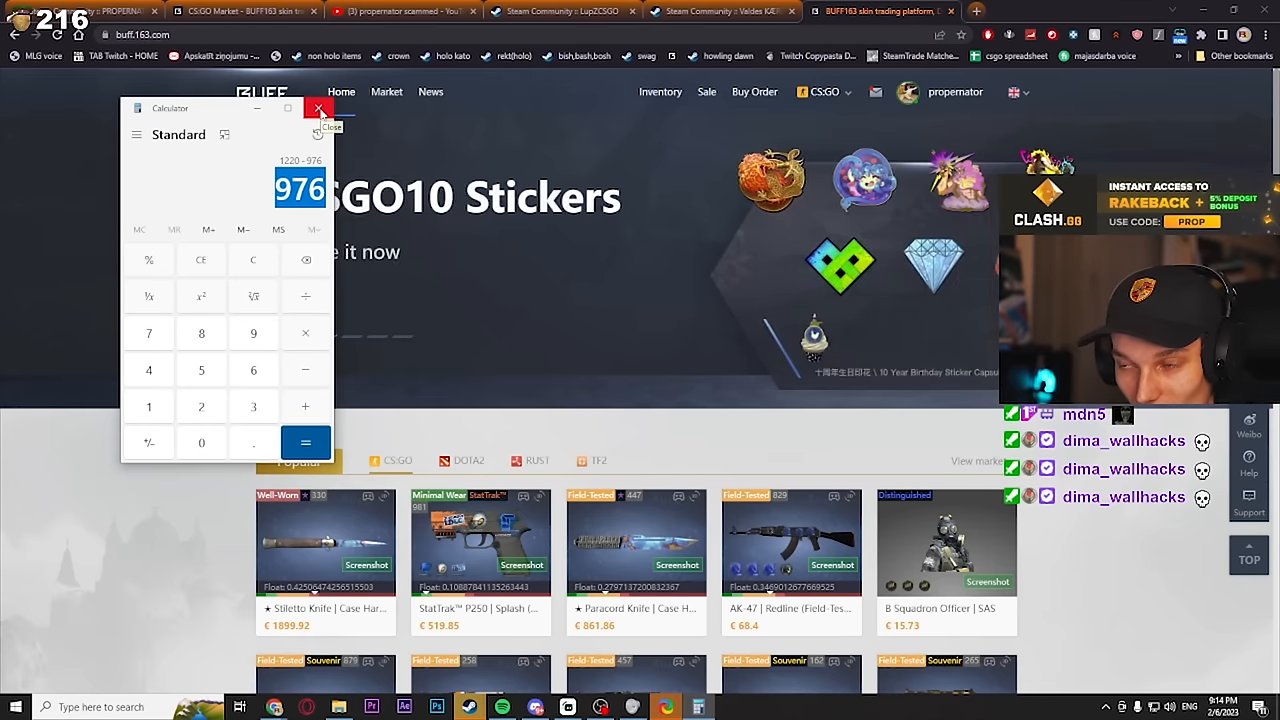
{"action": "left_click", "coordinate": [320, 108]}
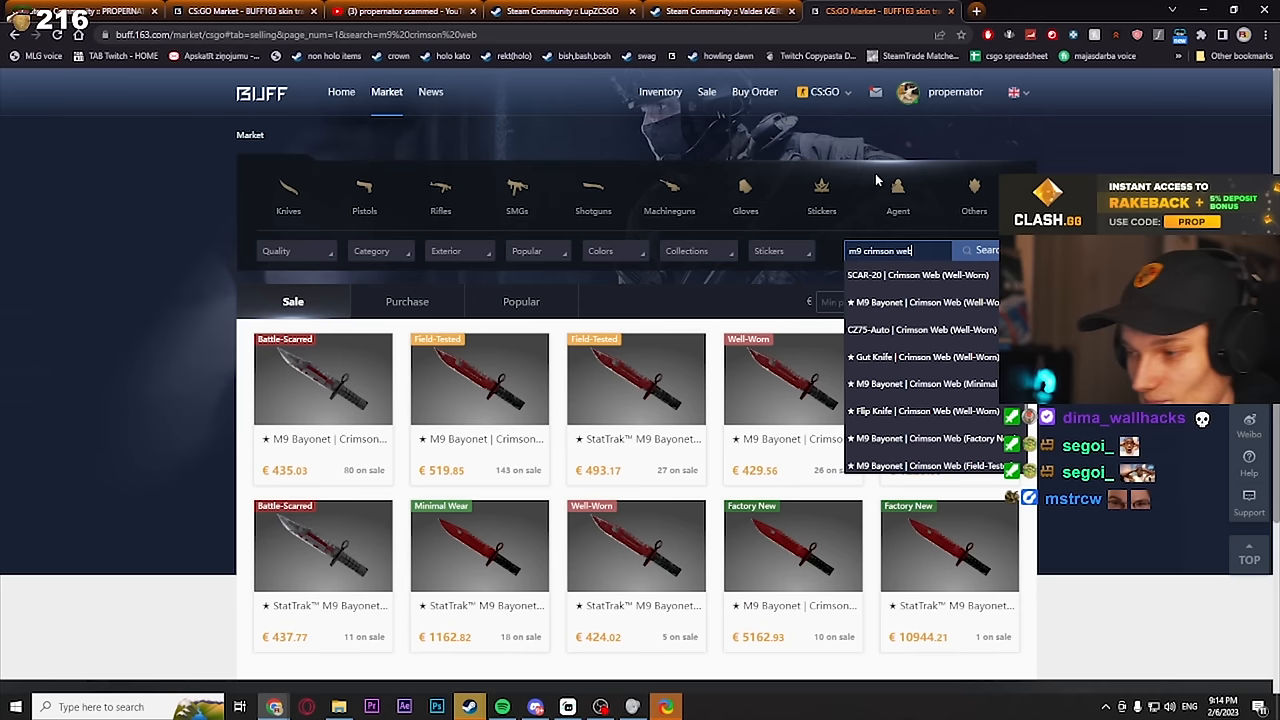
Review the M9 Bayonet Crimson Web (Minimal Wear) trade records, sales around ¥9000 each.
{"action": "left_click", "coordinate": [920, 384]}
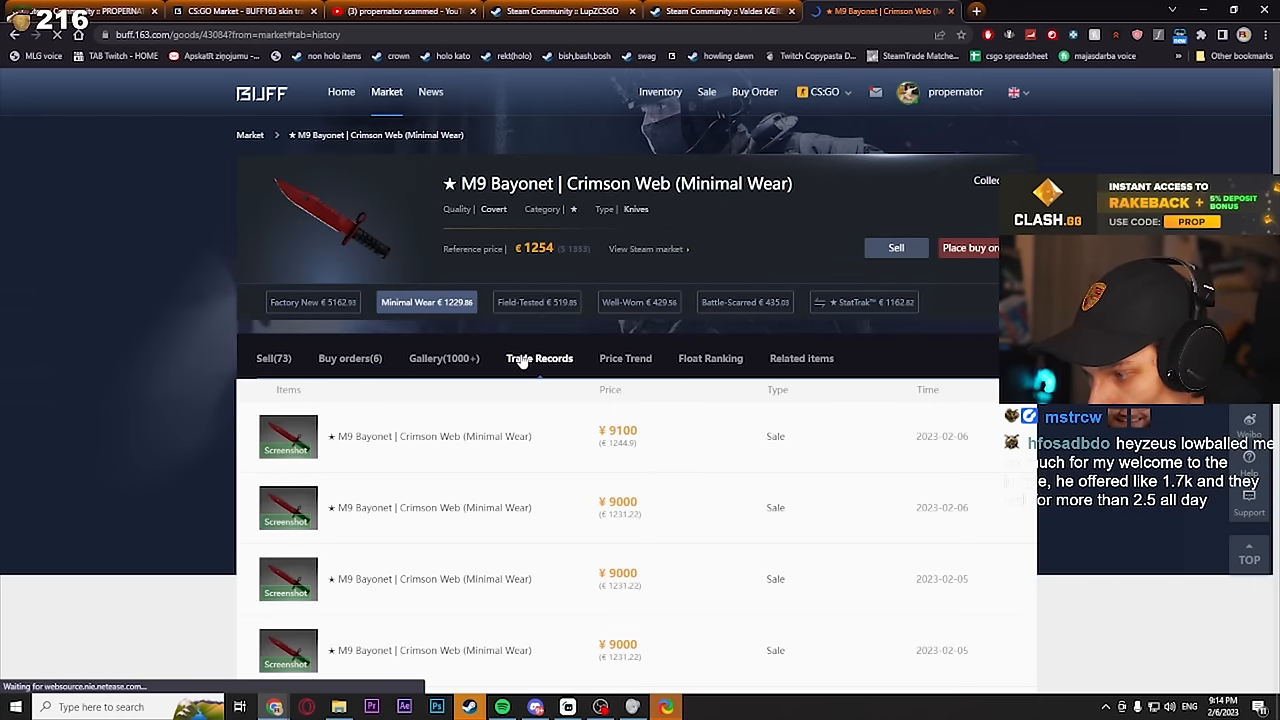
{"action": "scroll", "scroll_direction": "down", "scroll_amount": 3}
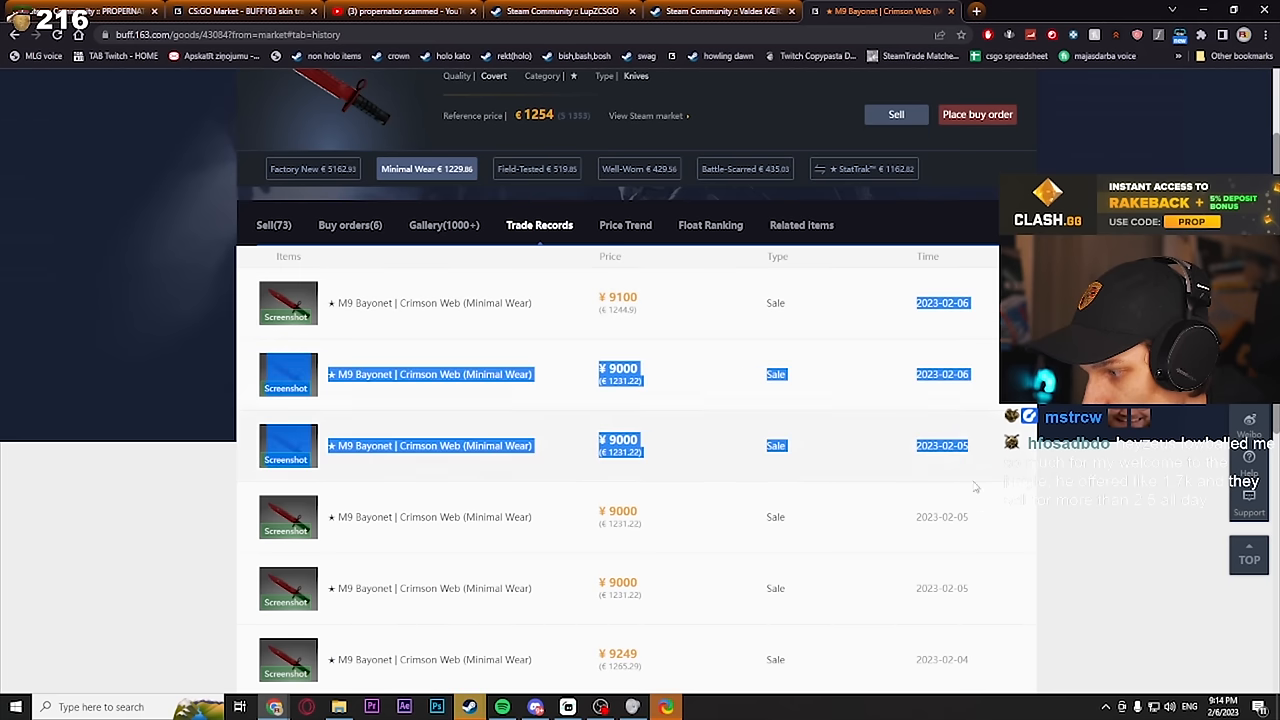
{"action": "scroll", "scroll_direction": "down", "scroll_amount": 3}
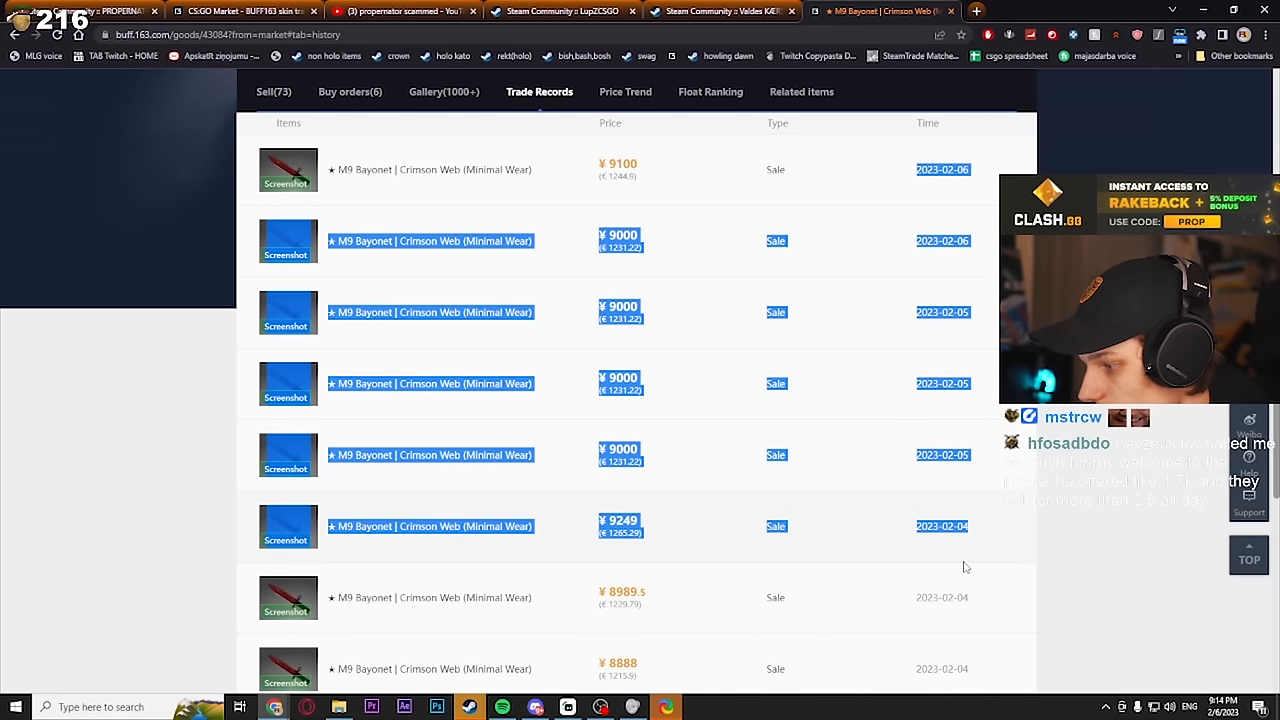
{"action": "scroll", "scroll_direction": "down", "scroll_amount": 3}
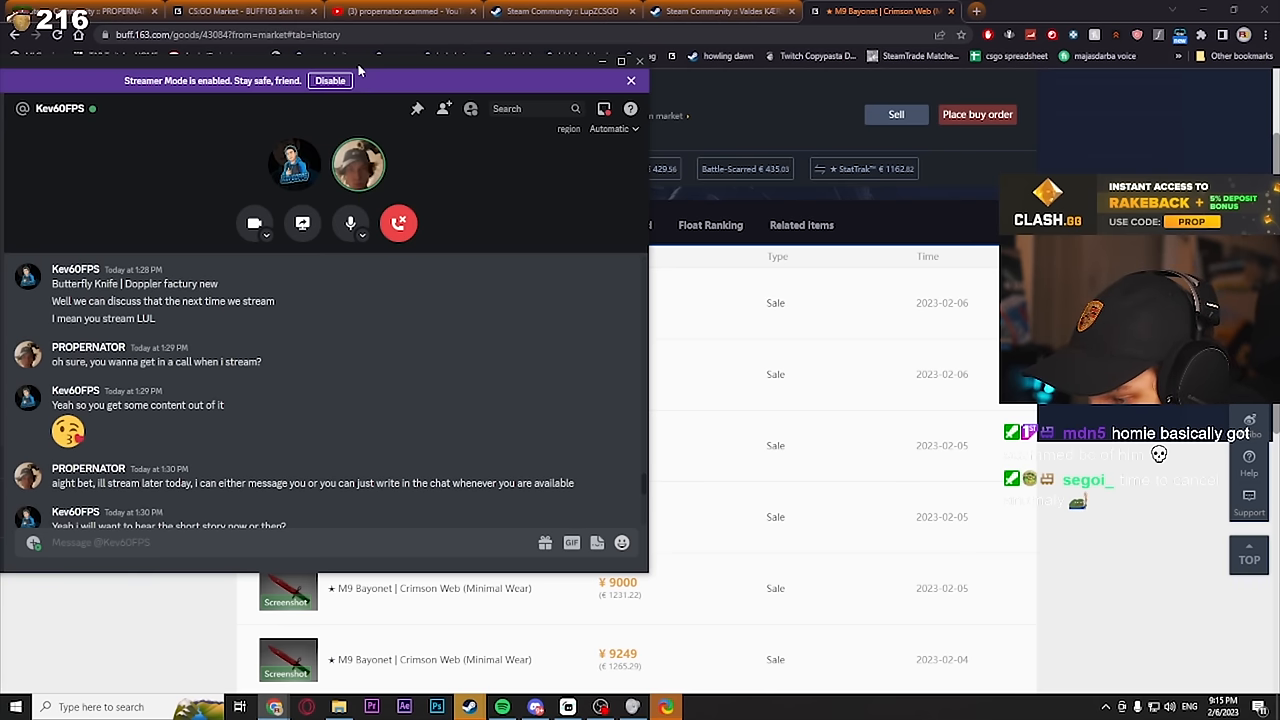
{"action": "mouse_move", "coordinate": [640, 312]}
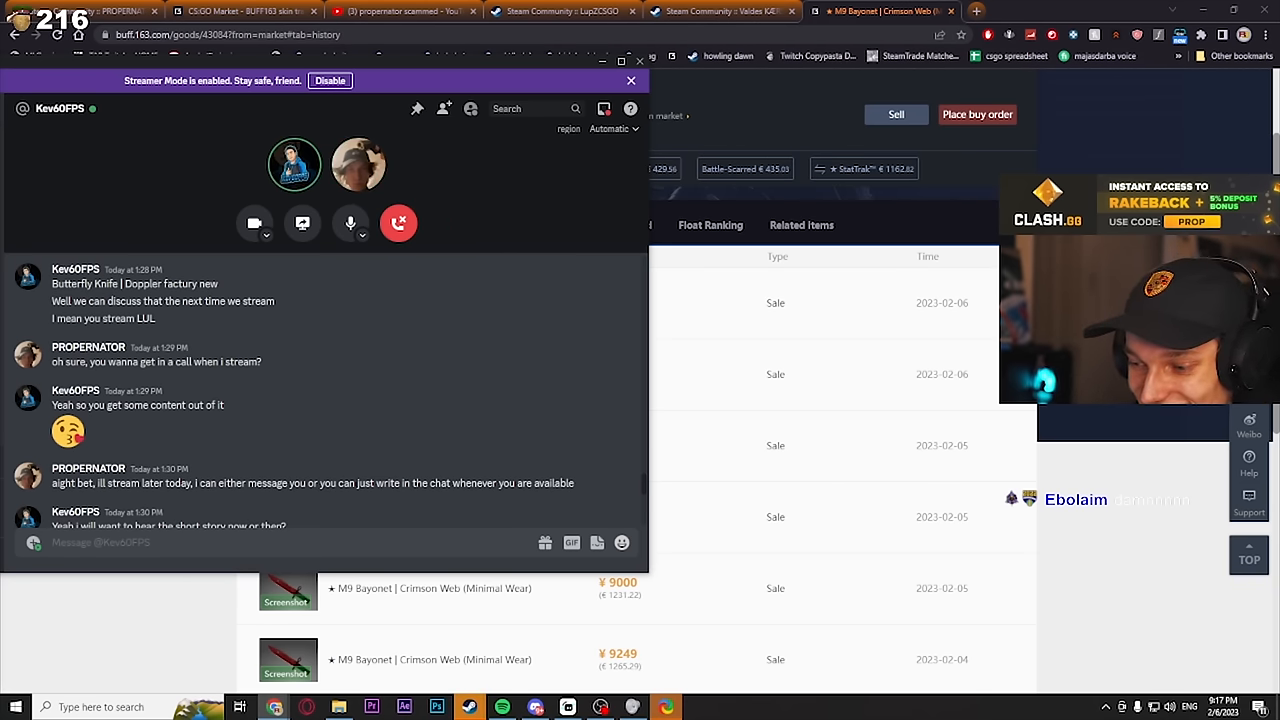
{"action": "mouse_move", "coordinate": [428, 588]}
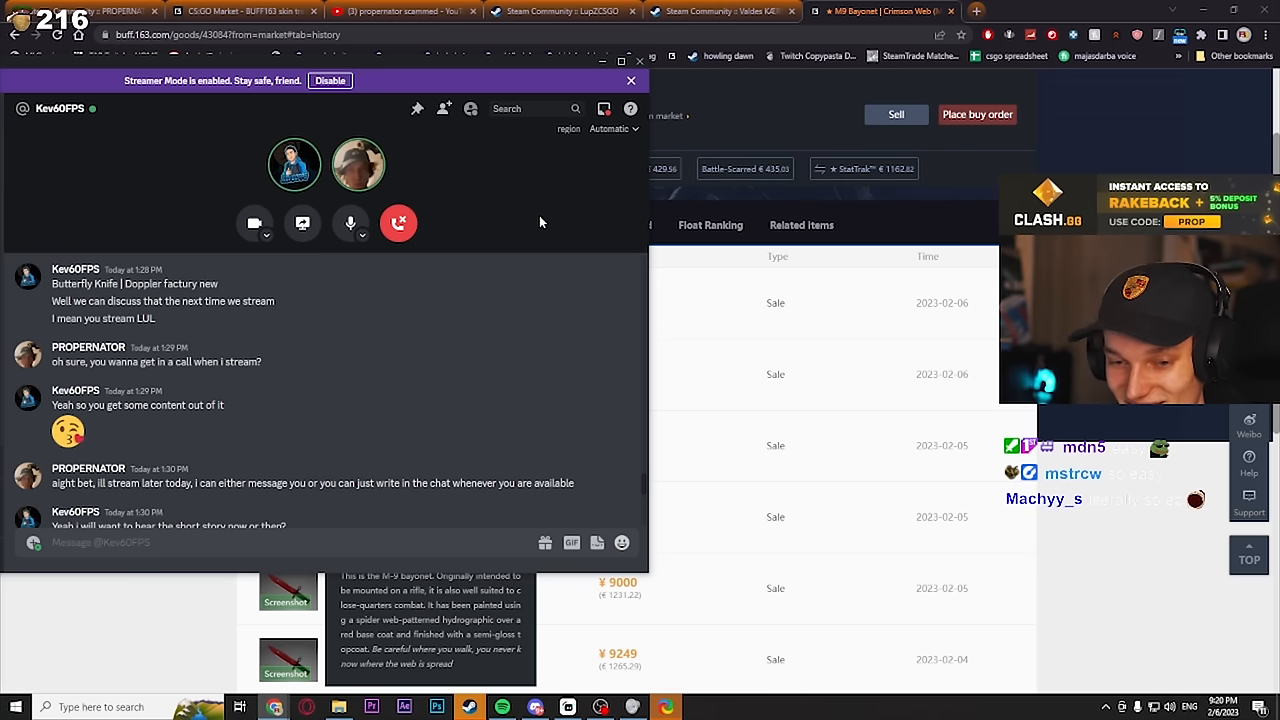
Scroll to the later messages sharing a Steam code and asking 'is it alright?' during the call.
{"action": "scroll", "scroll_direction": "down", "scroll_amount": 3}
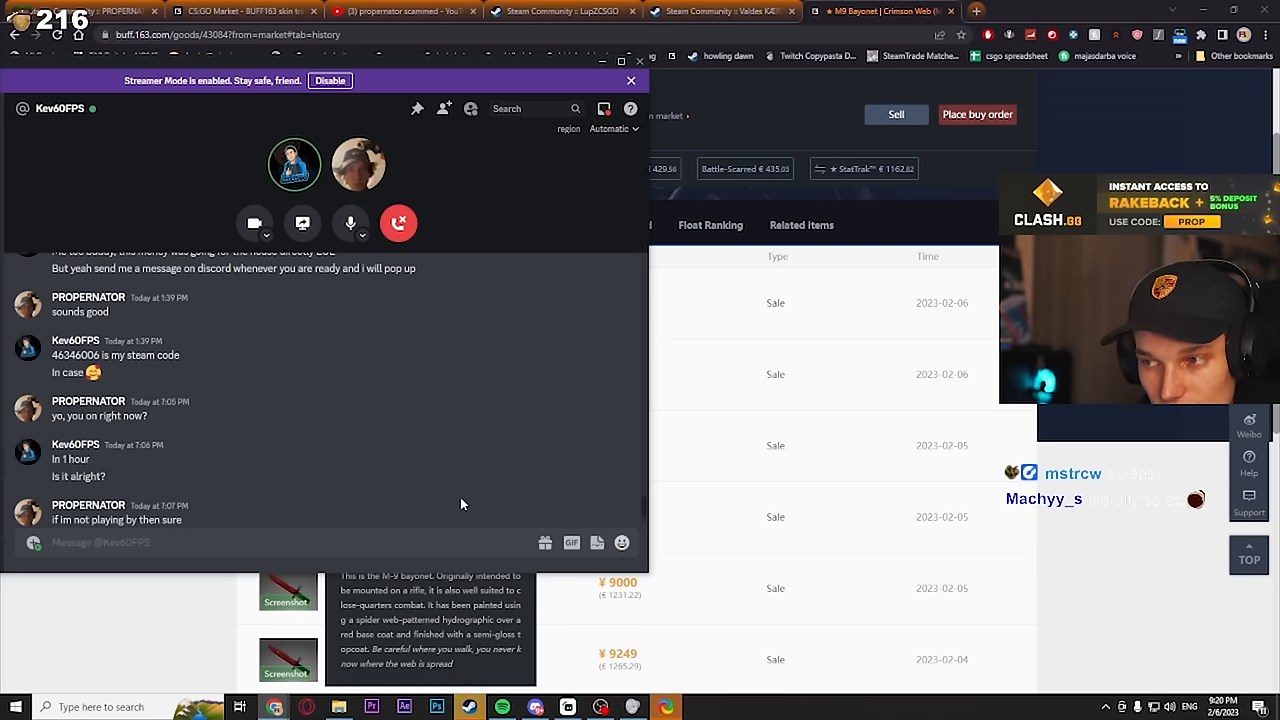
{"action": "mouse_move", "coordinate": [466, 504]}
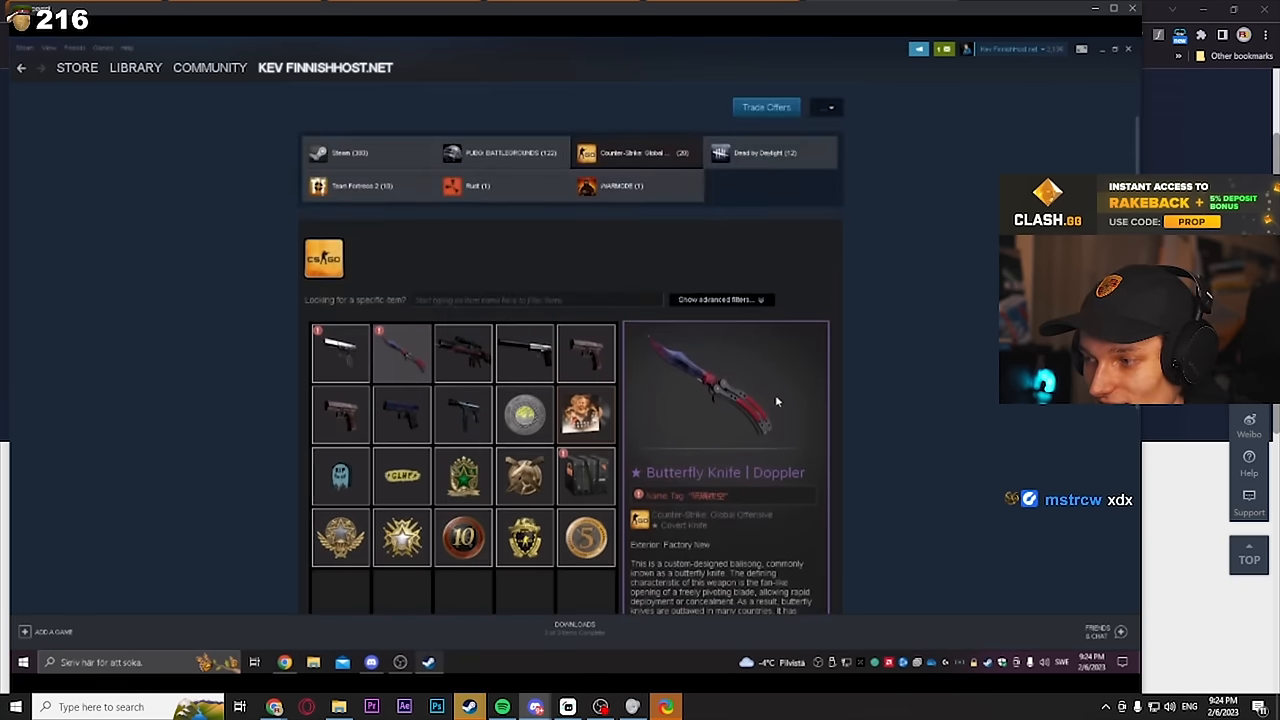
{"action": "scroll", "scroll_direction": "up", "scroll_amount": 3}
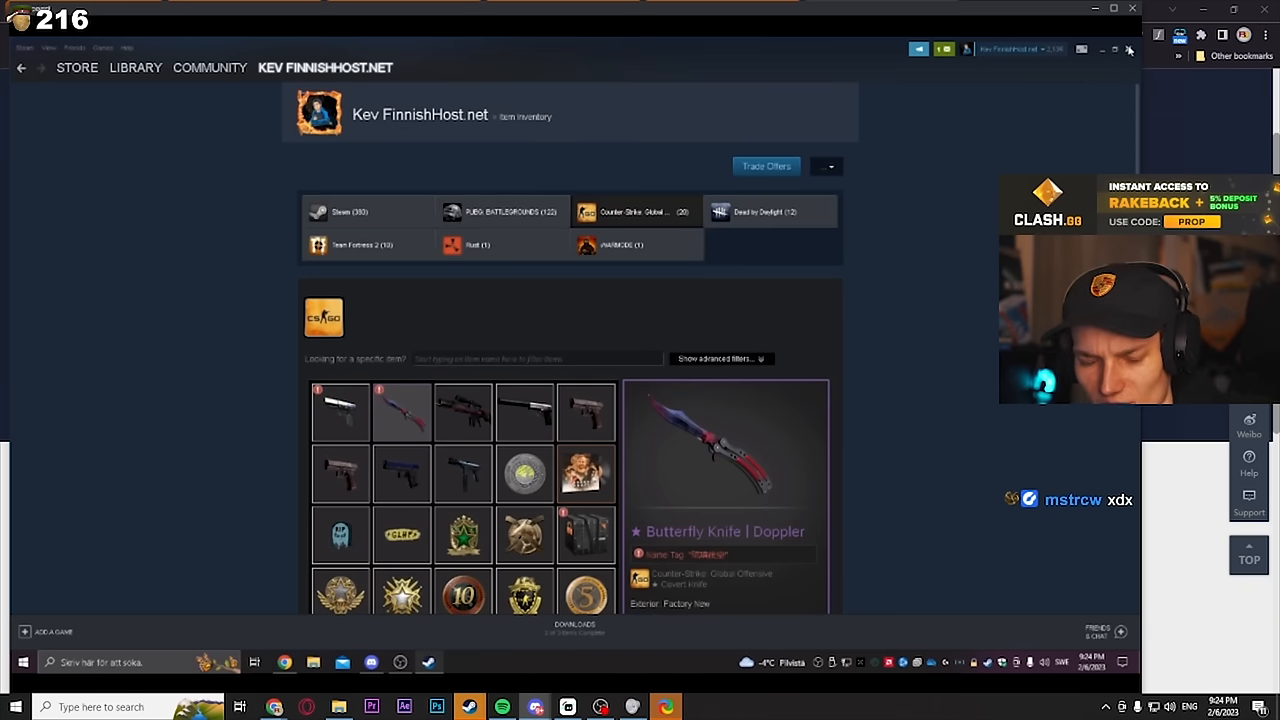
{"action": "scroll", "scroll_direction": "down", "scroll_amount": 3}
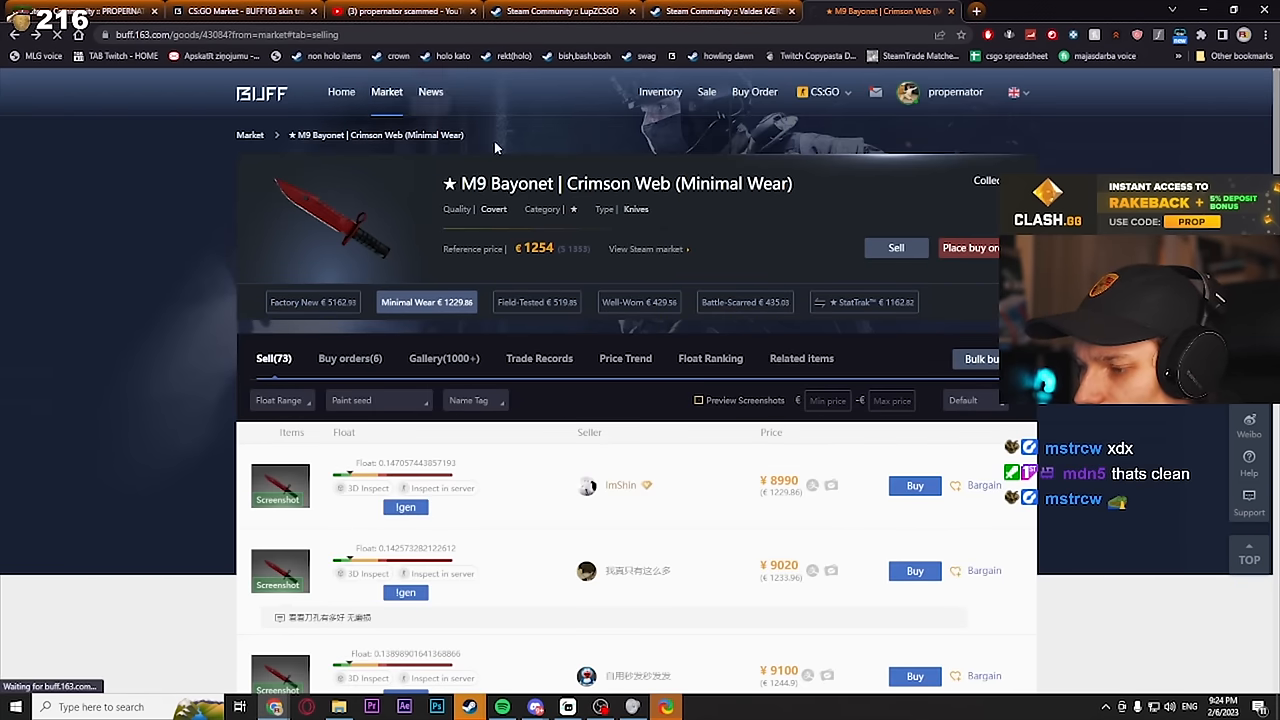
Filter the Butterfly Knife Doppler (Factory New) sell list to one phase, prices around ¥10130.
{"action": "left_click", "coordinate": [386, 92]}
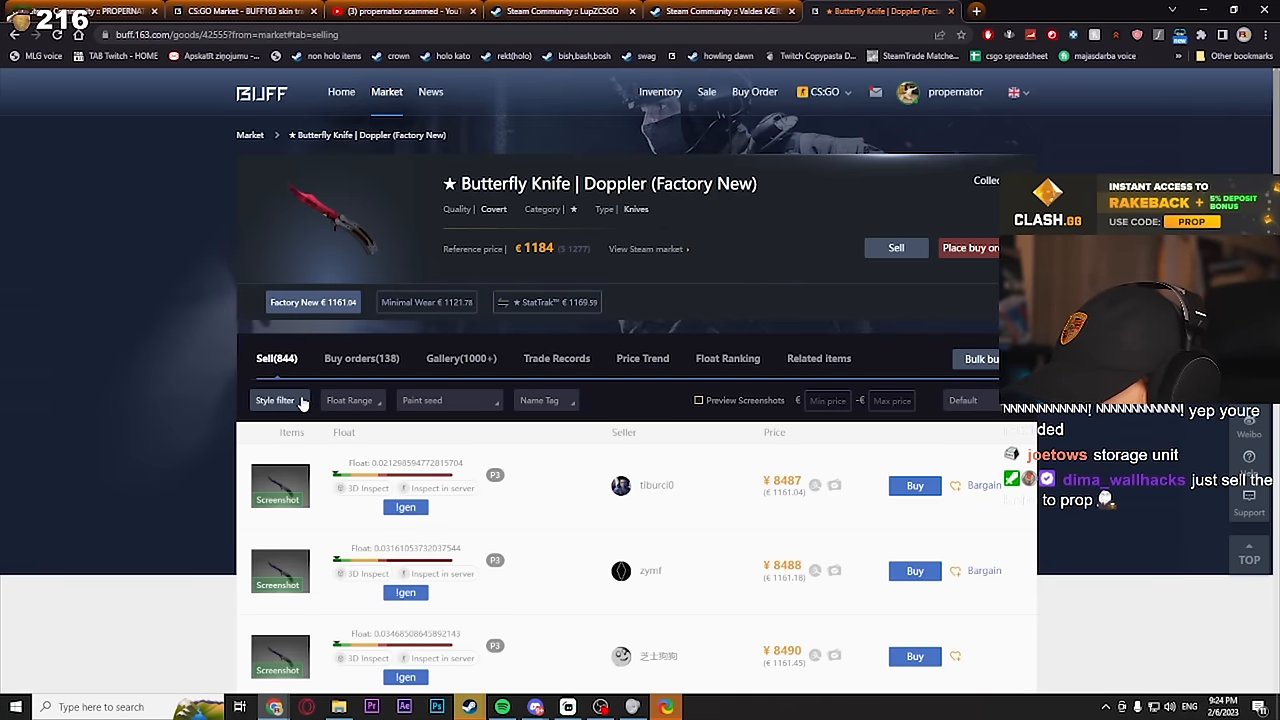
{"action": "left_click", "coordinate": [280, 400]}
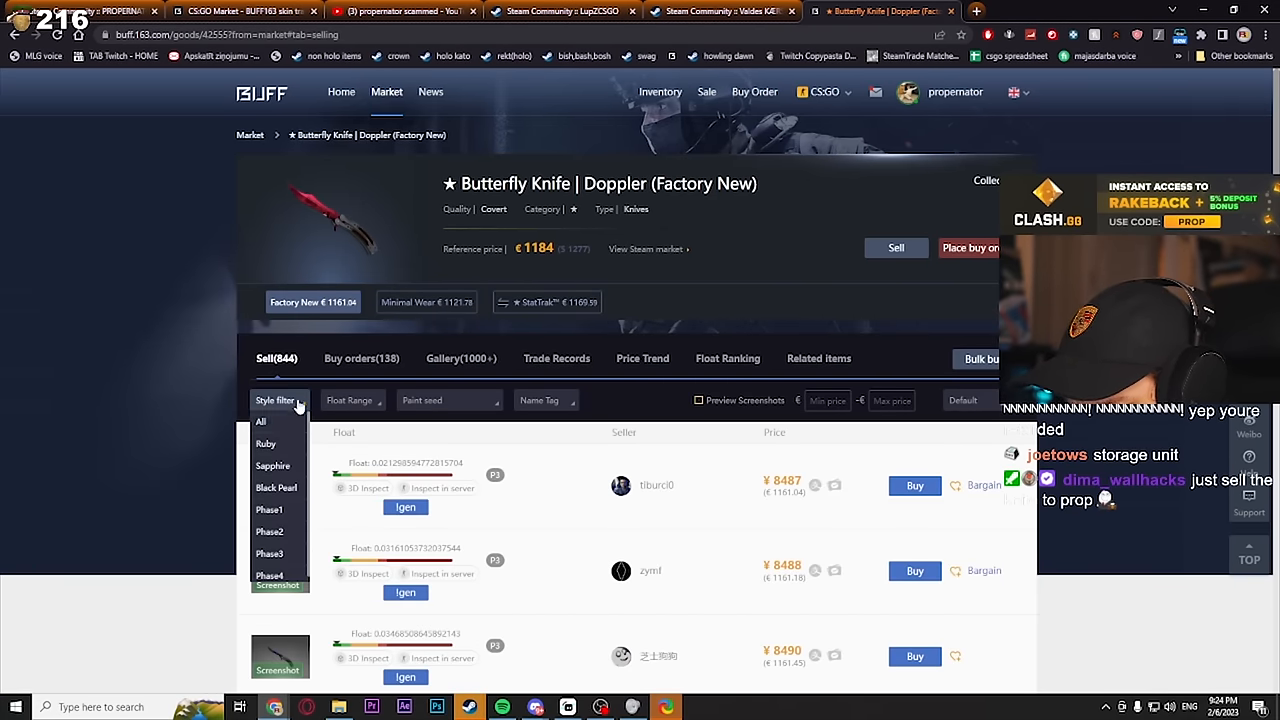
{"action": "left_click", "coordinate": [268, 532]}
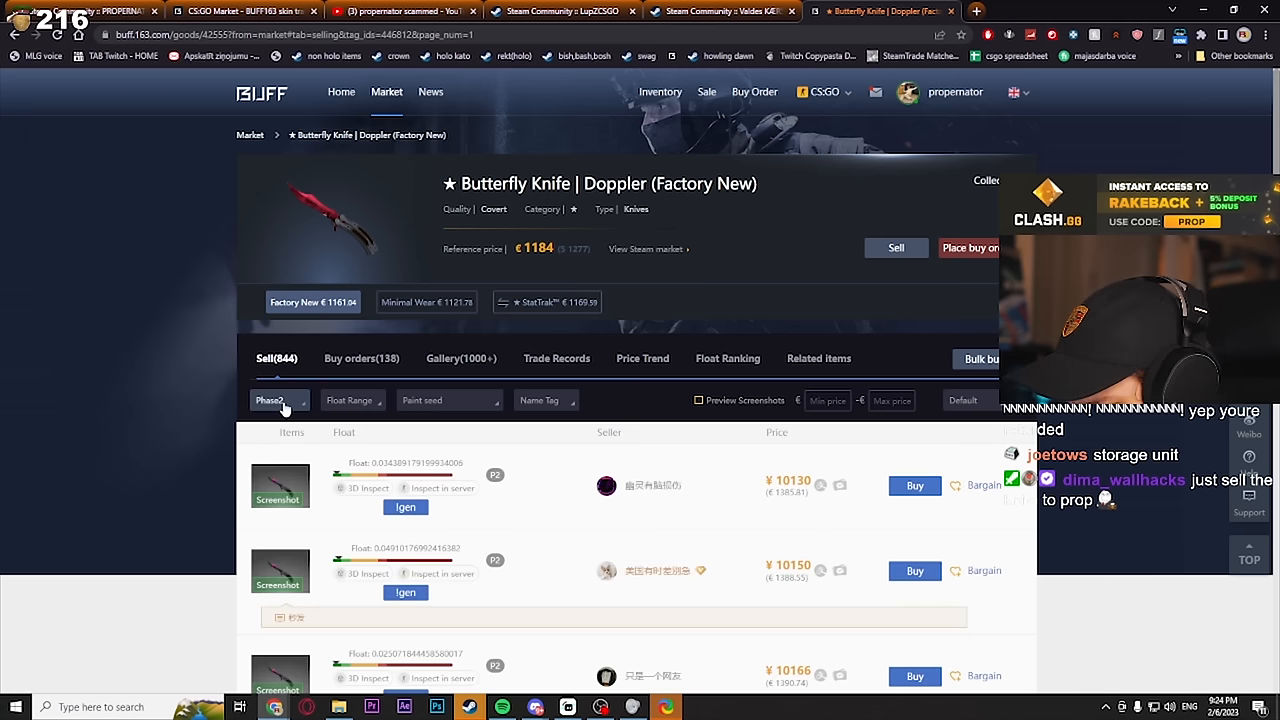
{"action": "left_click", "coordinate": [280, 486]}
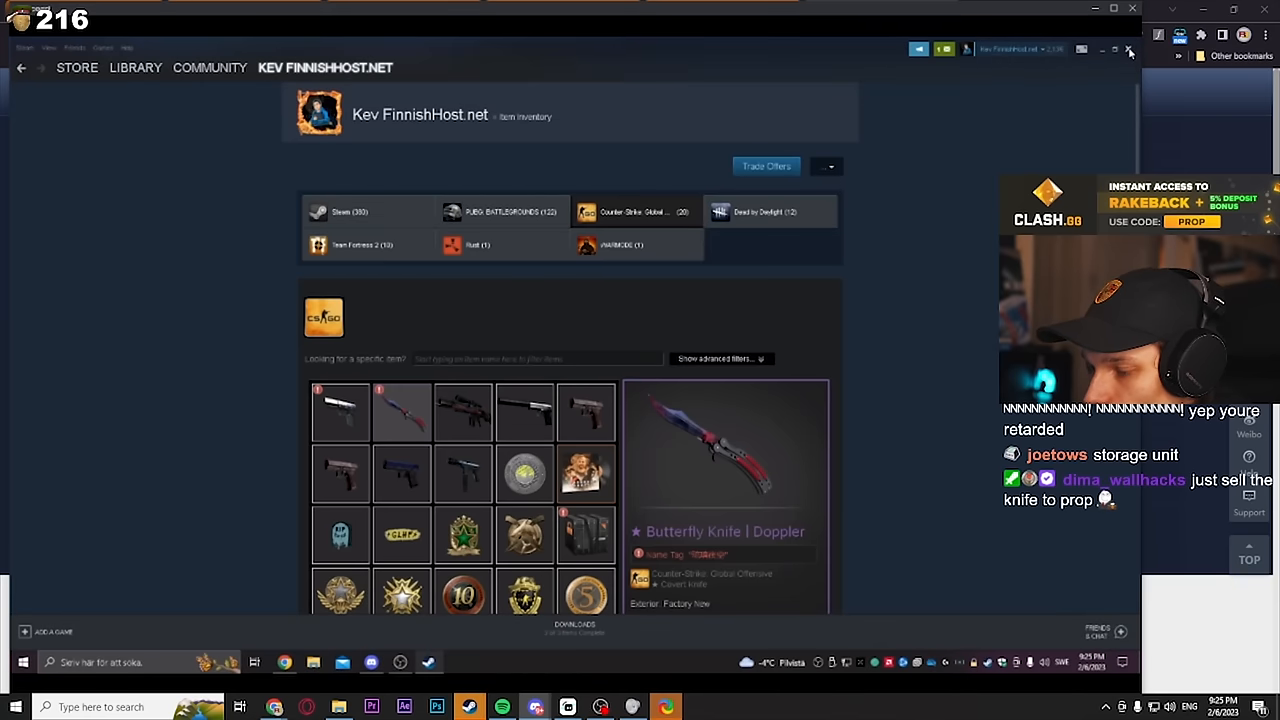
Leave the Butterfly Knife Doppler inventory view for the Discord call with Twitch chat beside it.
{"action": "left_click", "coordinate": [1100, 50]}
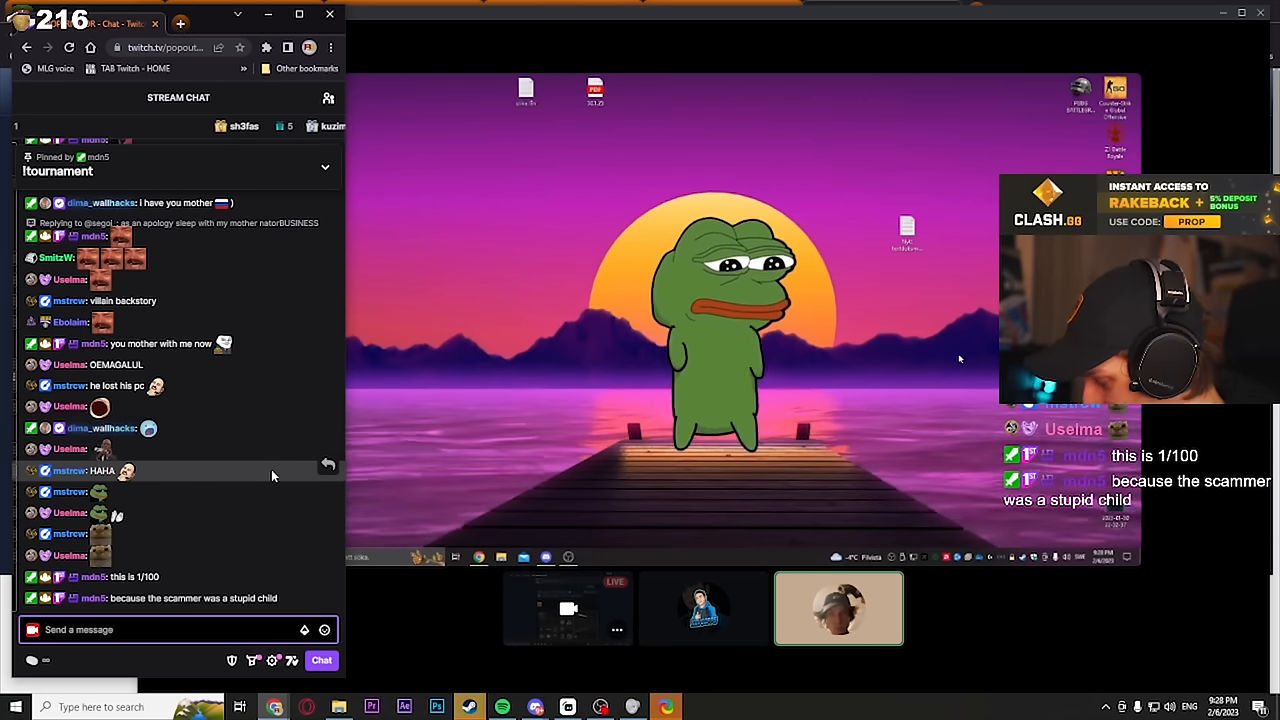
{"action": "left_click", "coordinate": [704, 608]}
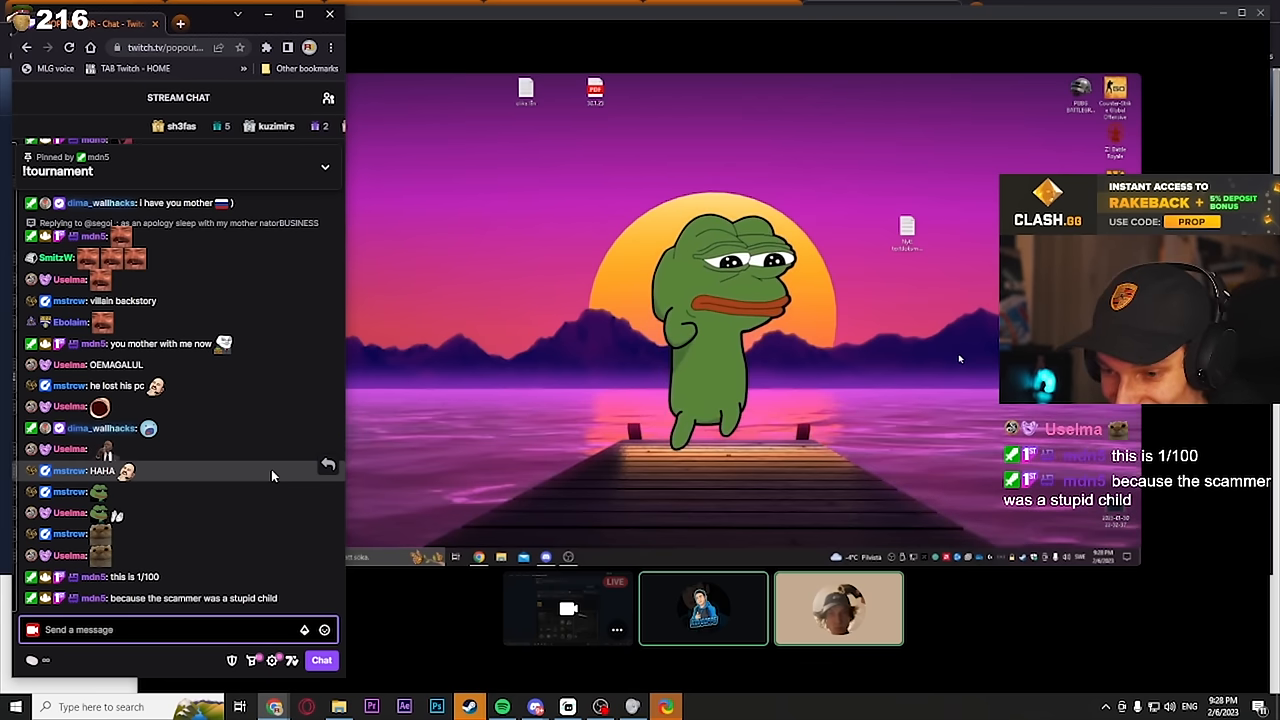